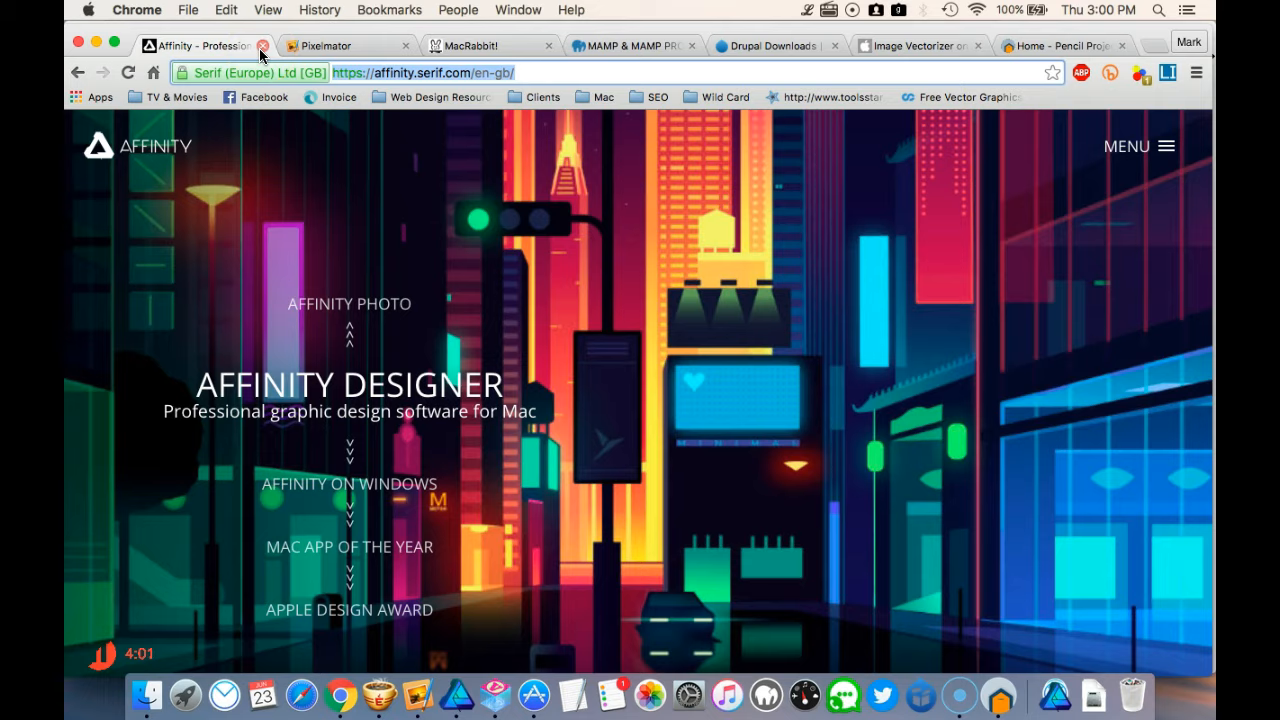
# Close the Affinity tab and switch to the Image Vectorizer Mac App Store listing.
pyautogui.click(263, 46)
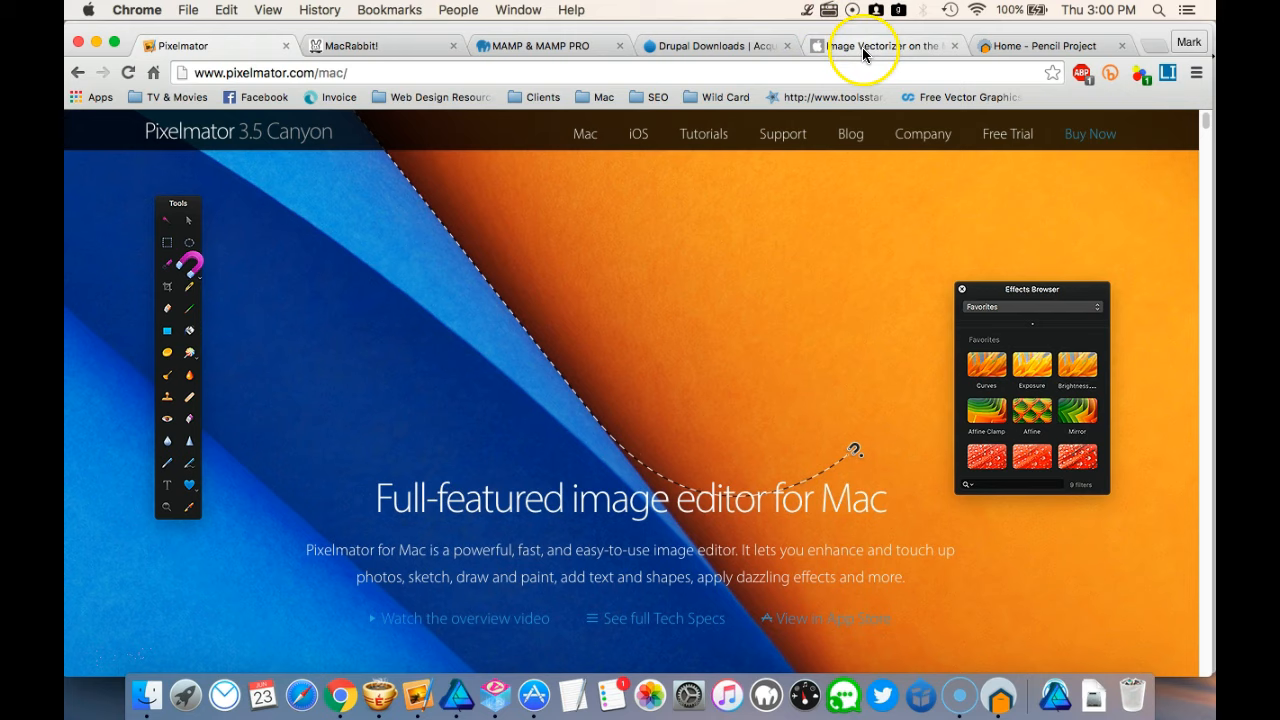
pyautogui.click(870, 46)
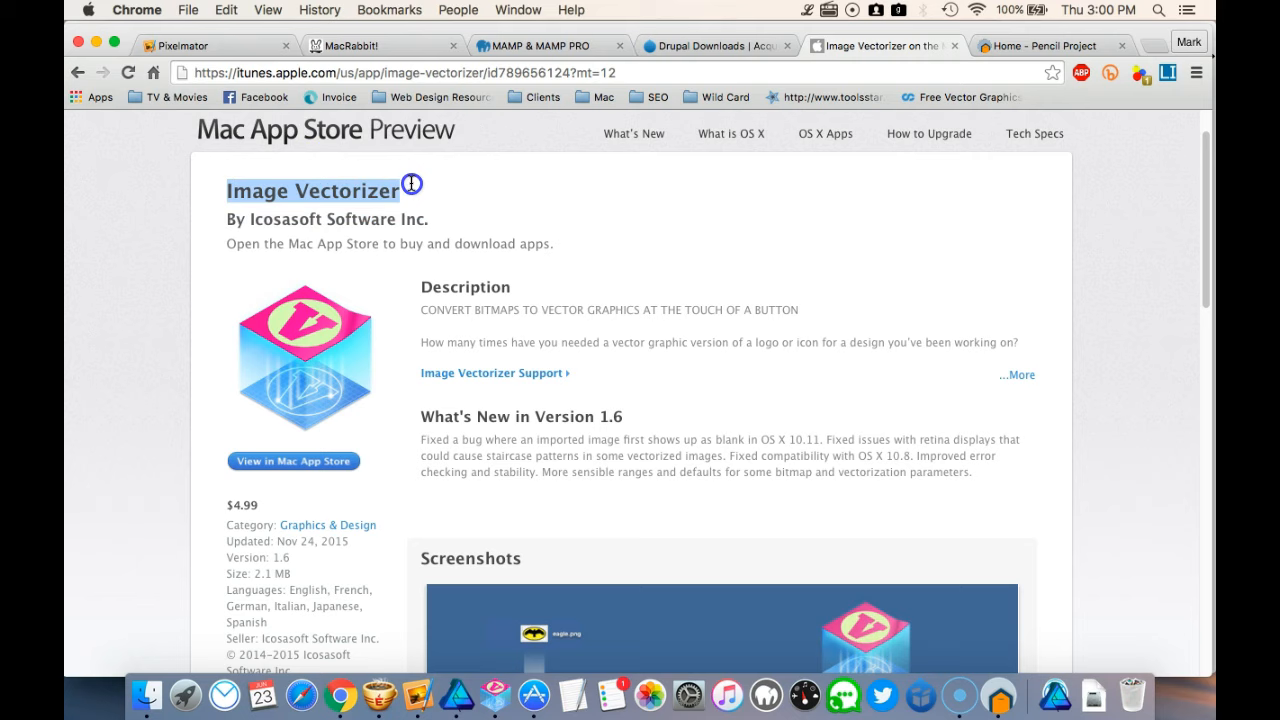
pyautogui.moveTo(711, 709)
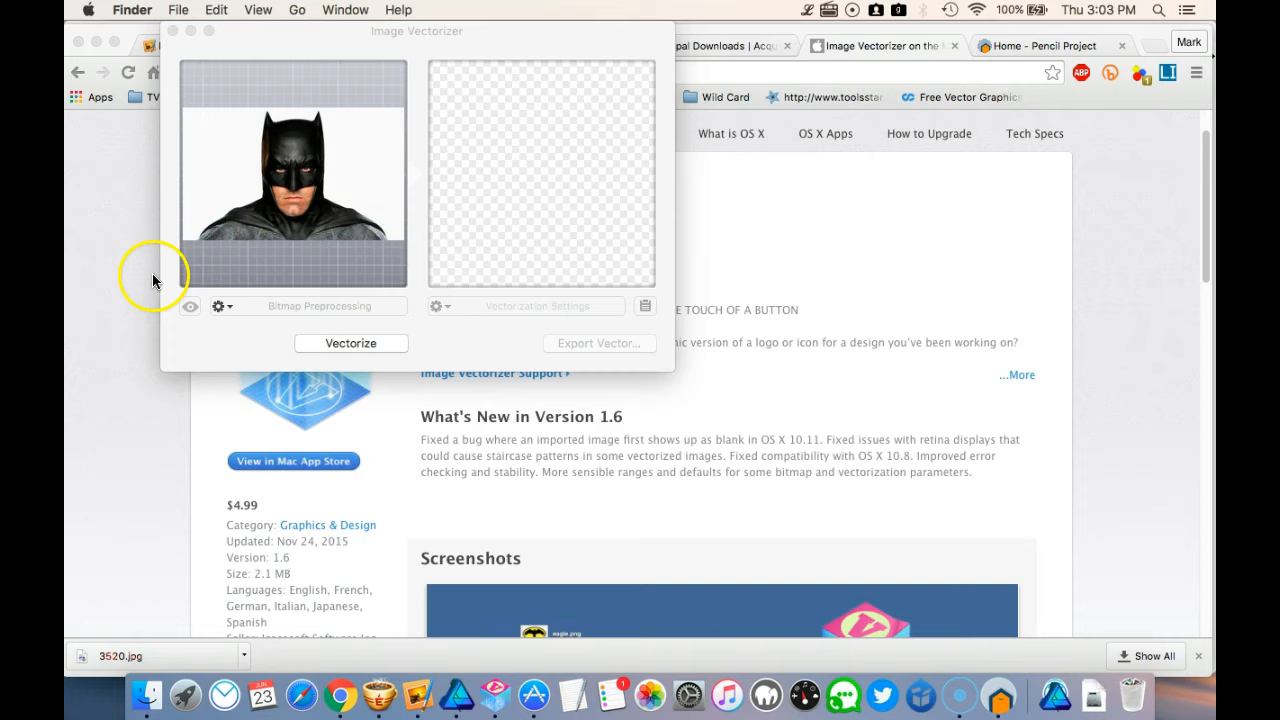
# Vectorize the Batman photo with left path decomposition, then cancel the vector export.
pyautogui.click(351, 343)
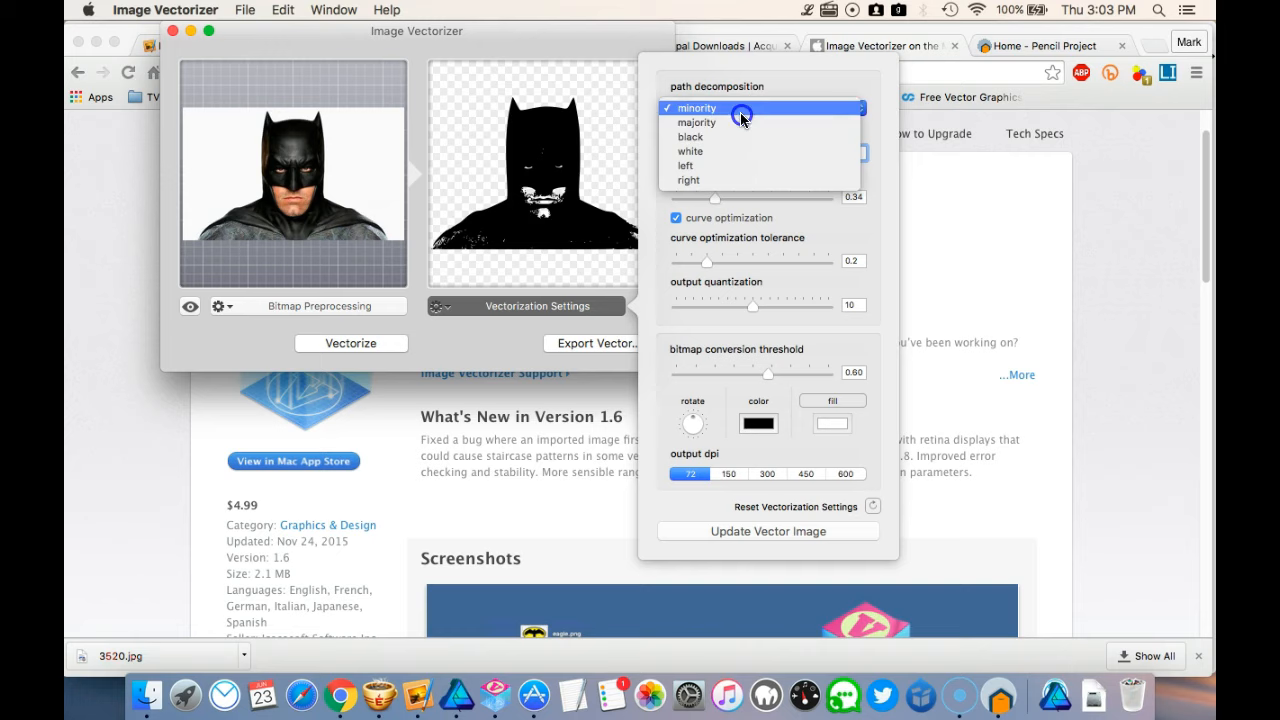
pyautogui.click(685, 165)
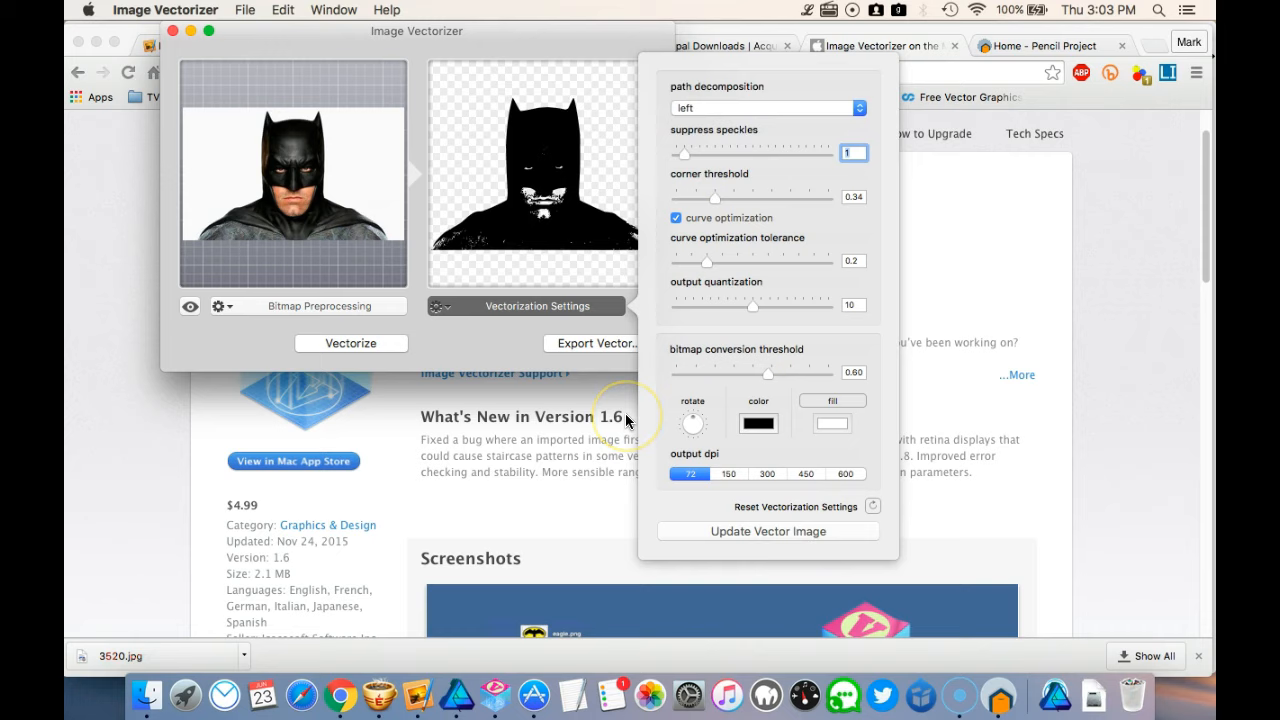
pyautogui.click(597, 343)
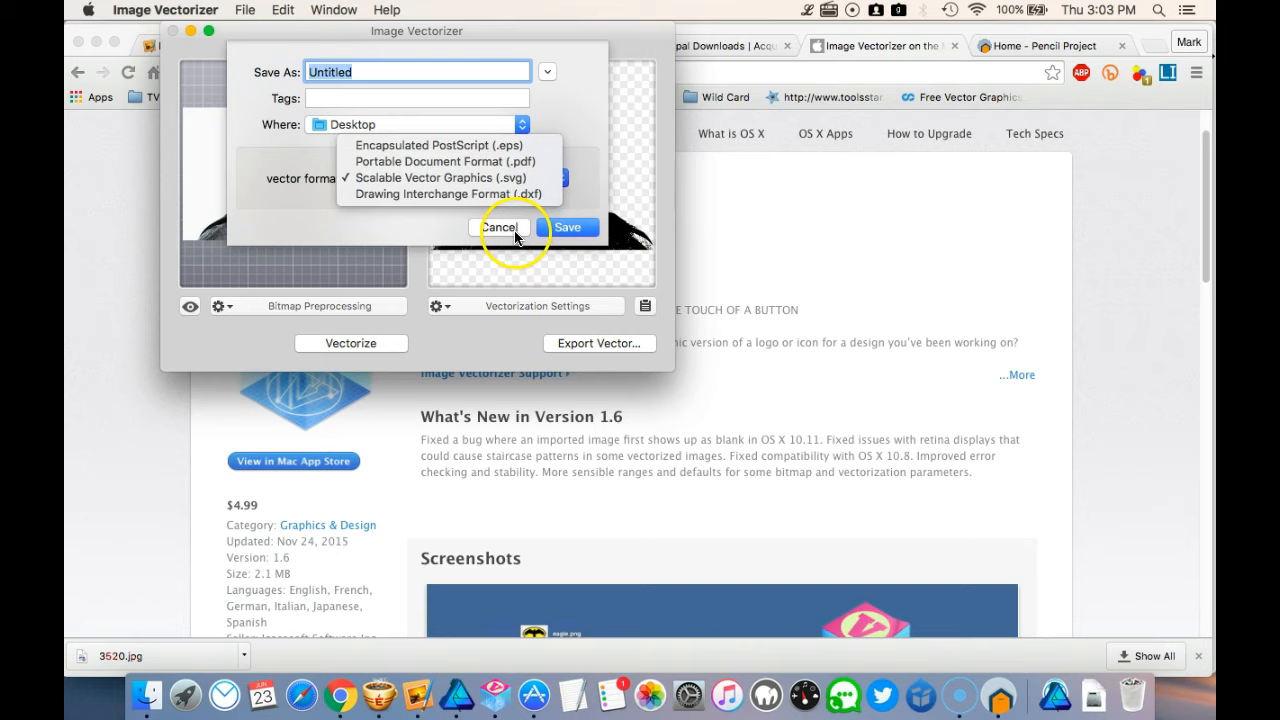
pyautogui.click(500, 227)
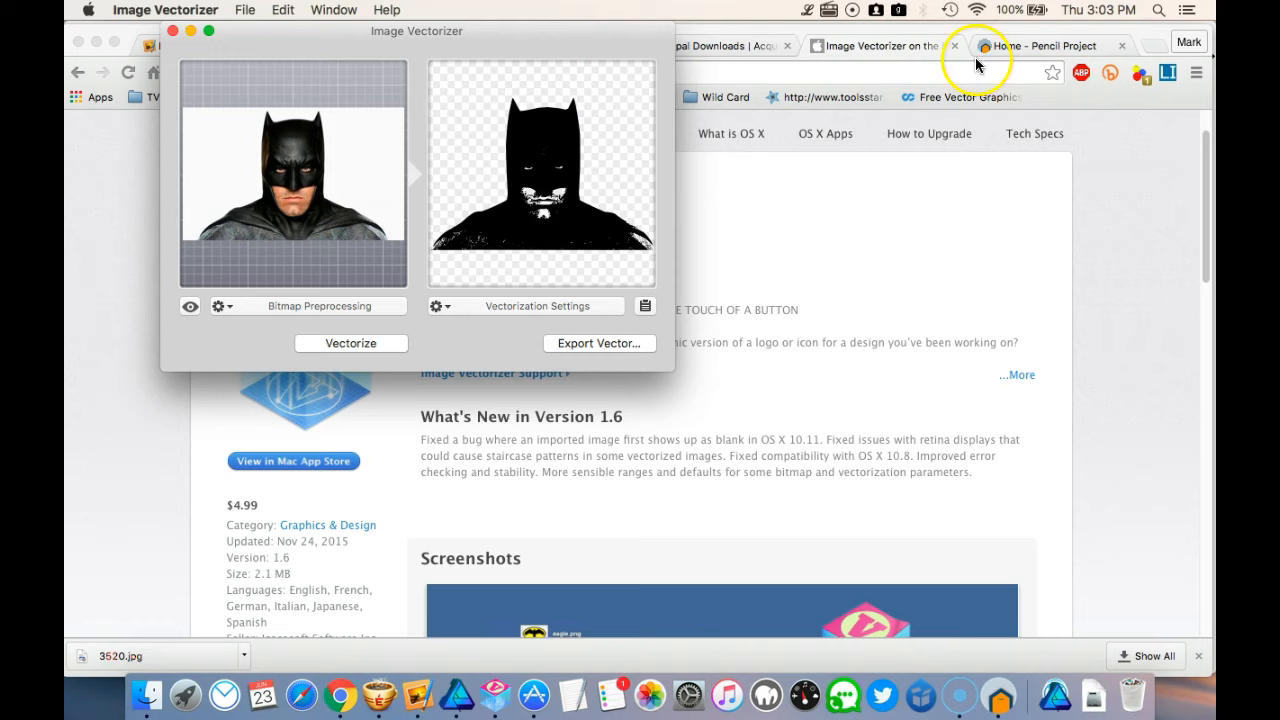
pyautogui.moveTo(168, 40)
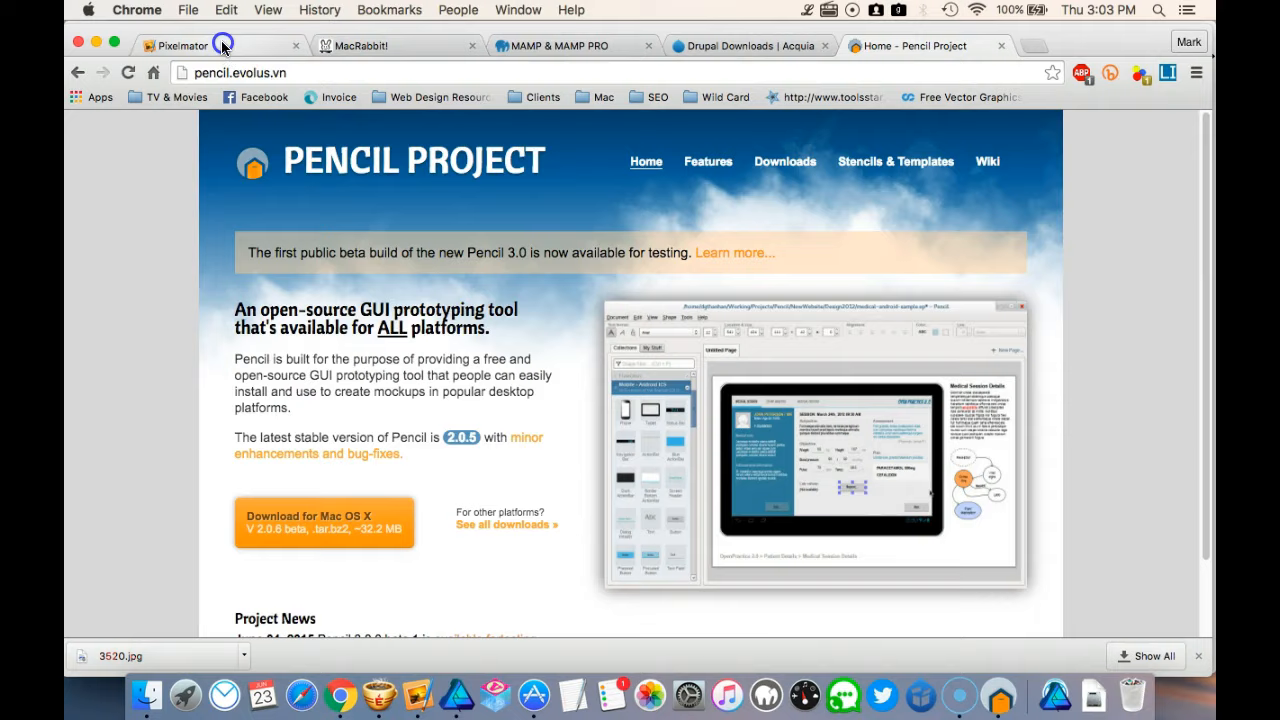
# Switch to the Pixelmator for Mac website tab.
pyautogui.click(190, 47)
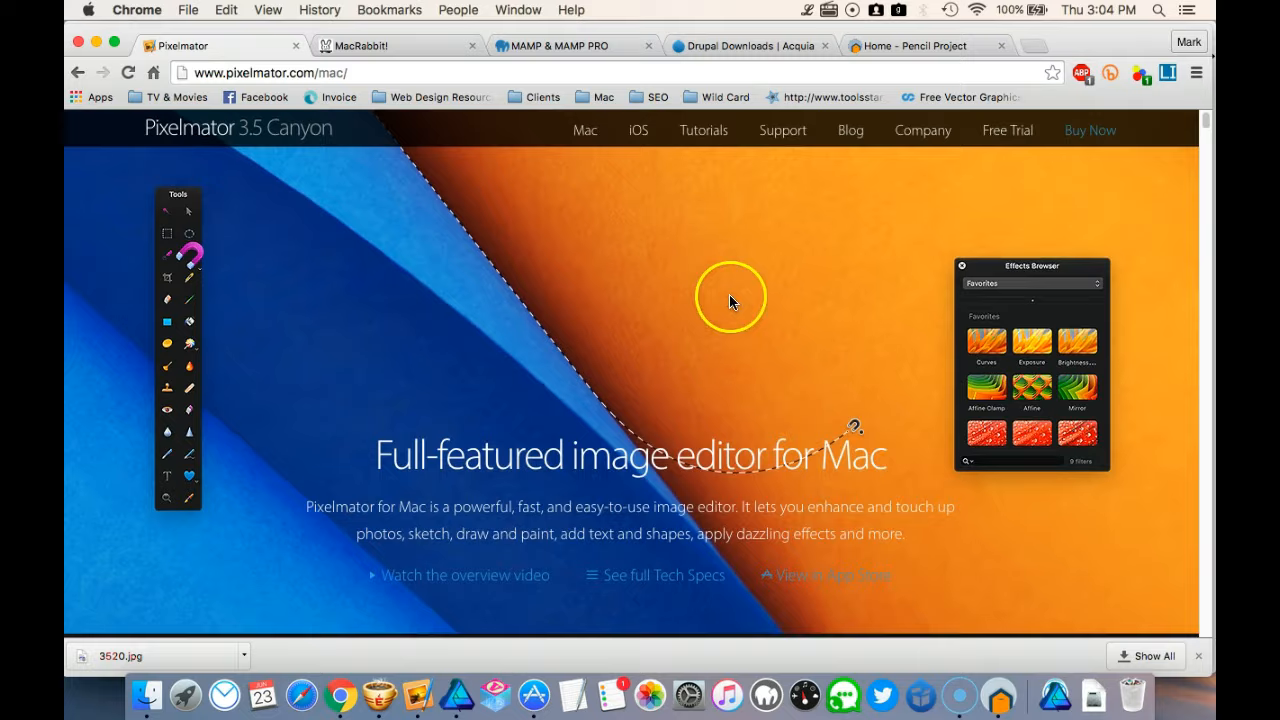
# Scroll pixelmator.com/mac from What's New down to the OS X El Capitan section.
pyautogui.scroll(-3)
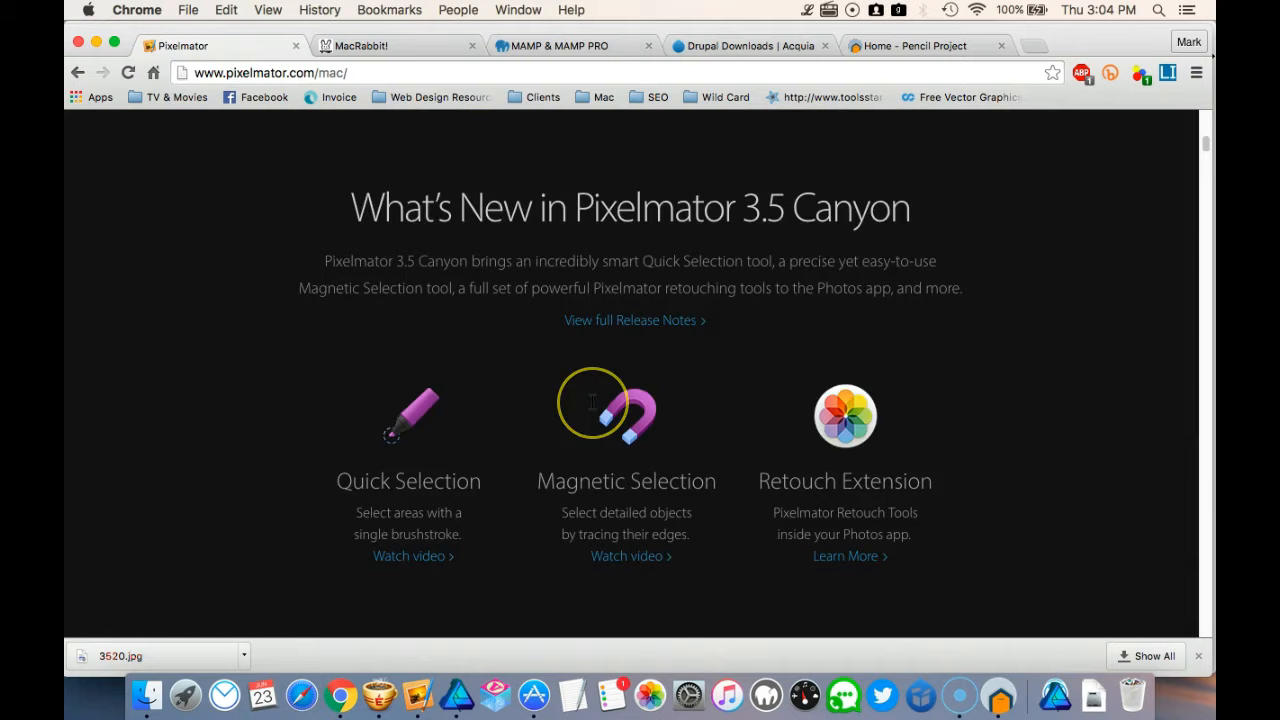
pyautogui.scroll(-3)
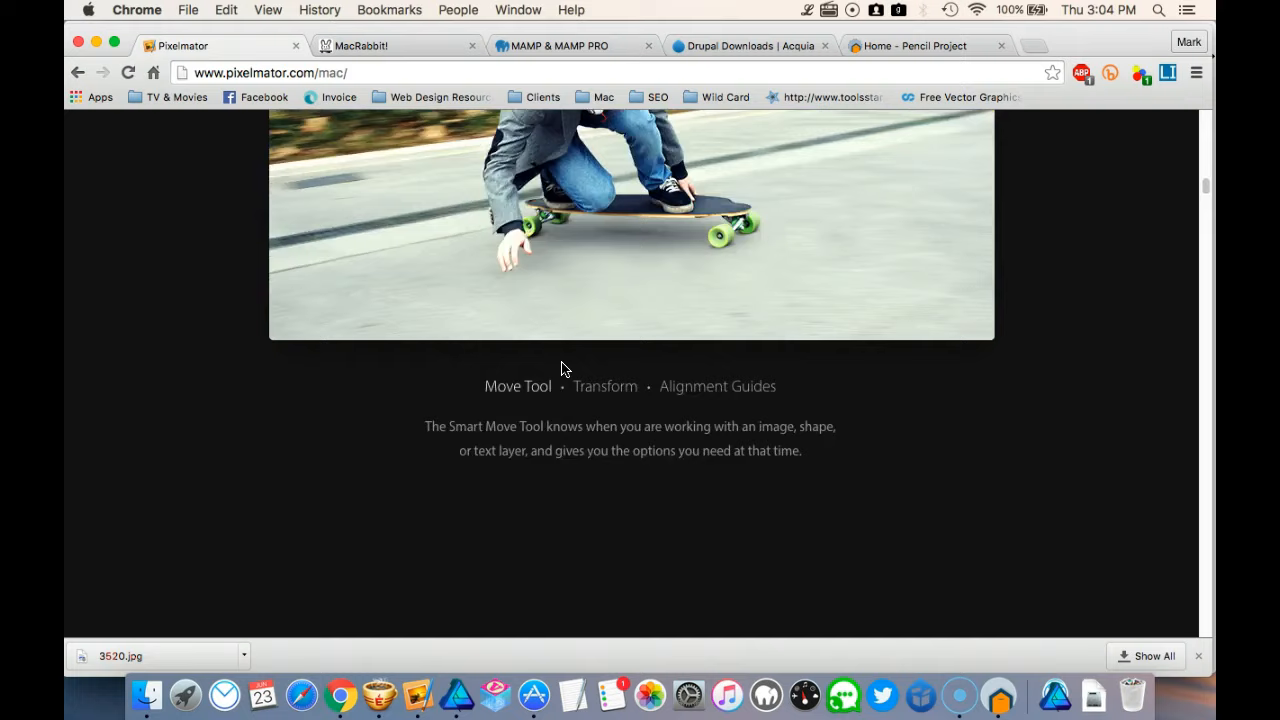
pyautogui.scroll(-3)
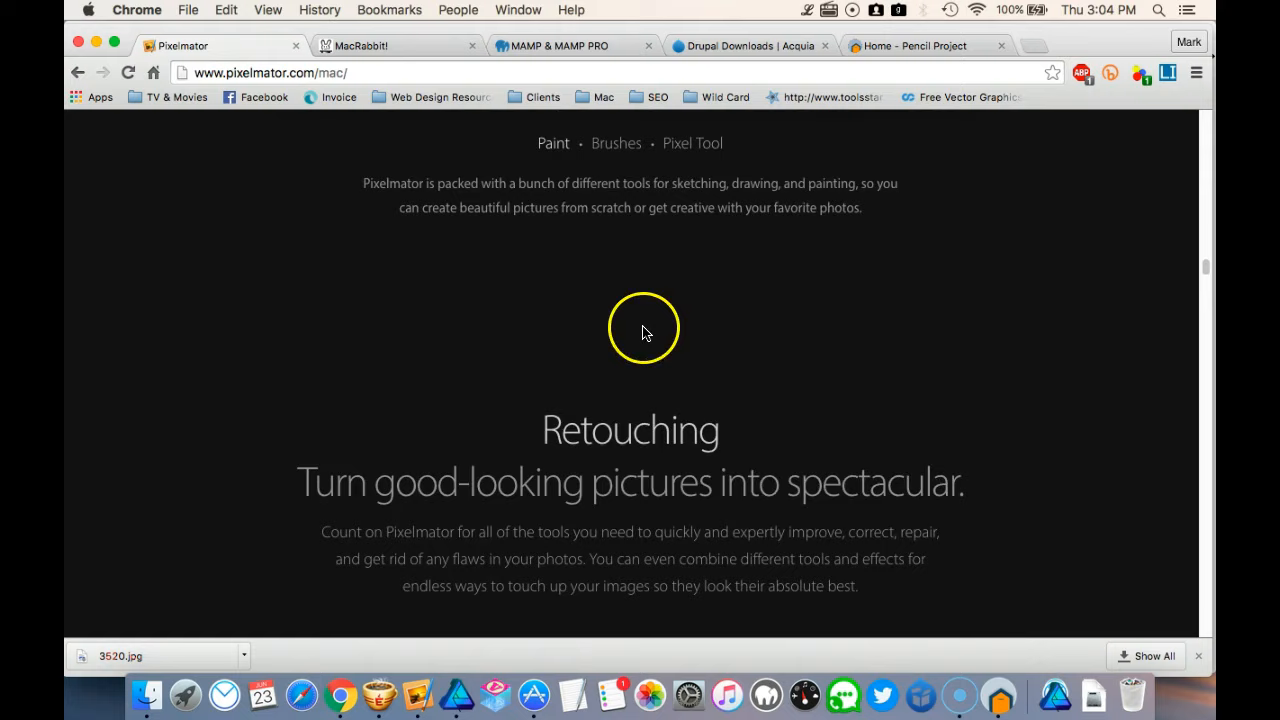
pyautogui.scroll(-3)
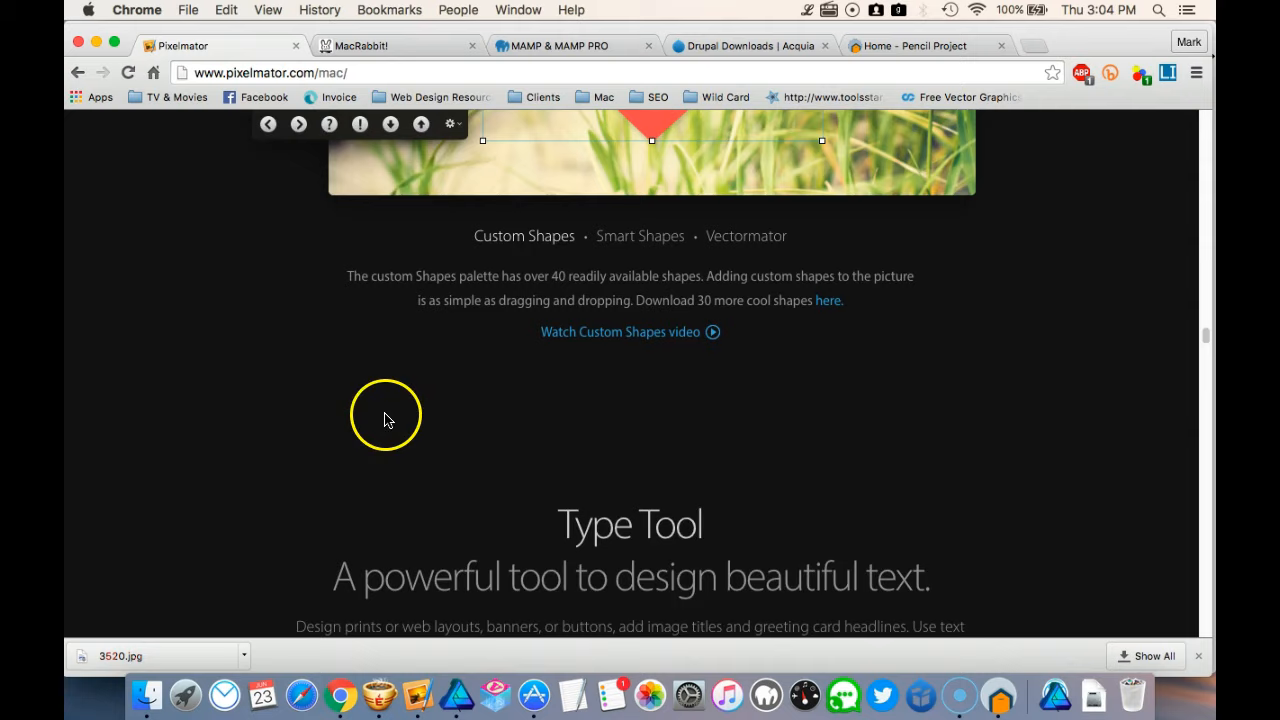
pyautogui.scroll(-3)
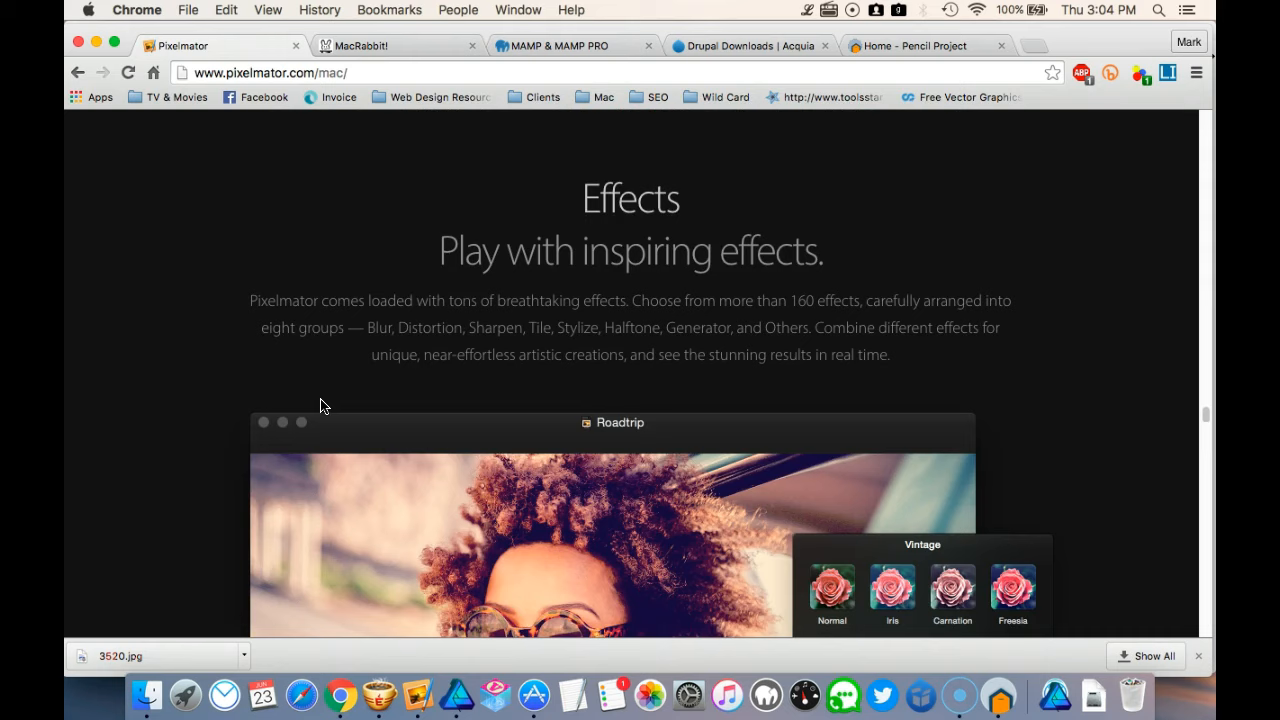
pyautogui.scroll(-3)
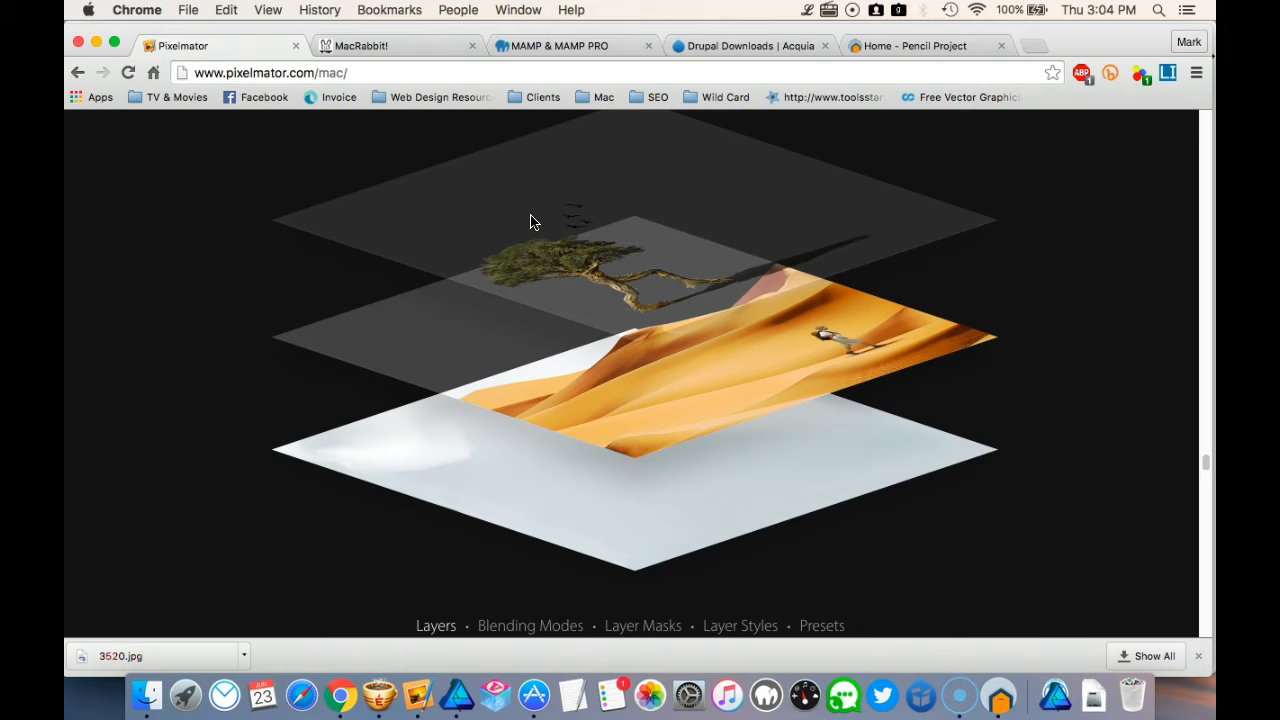
pyautogui.scroll(-3)
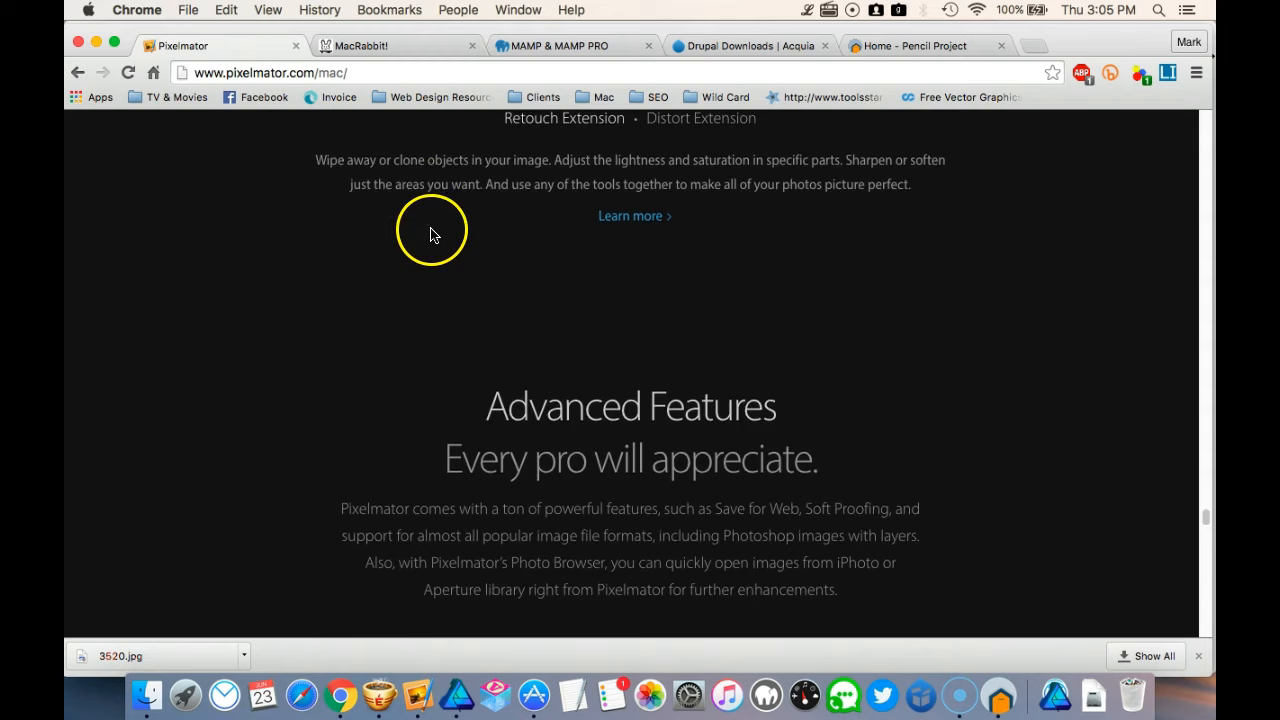
pyautogui.scroll(-3)
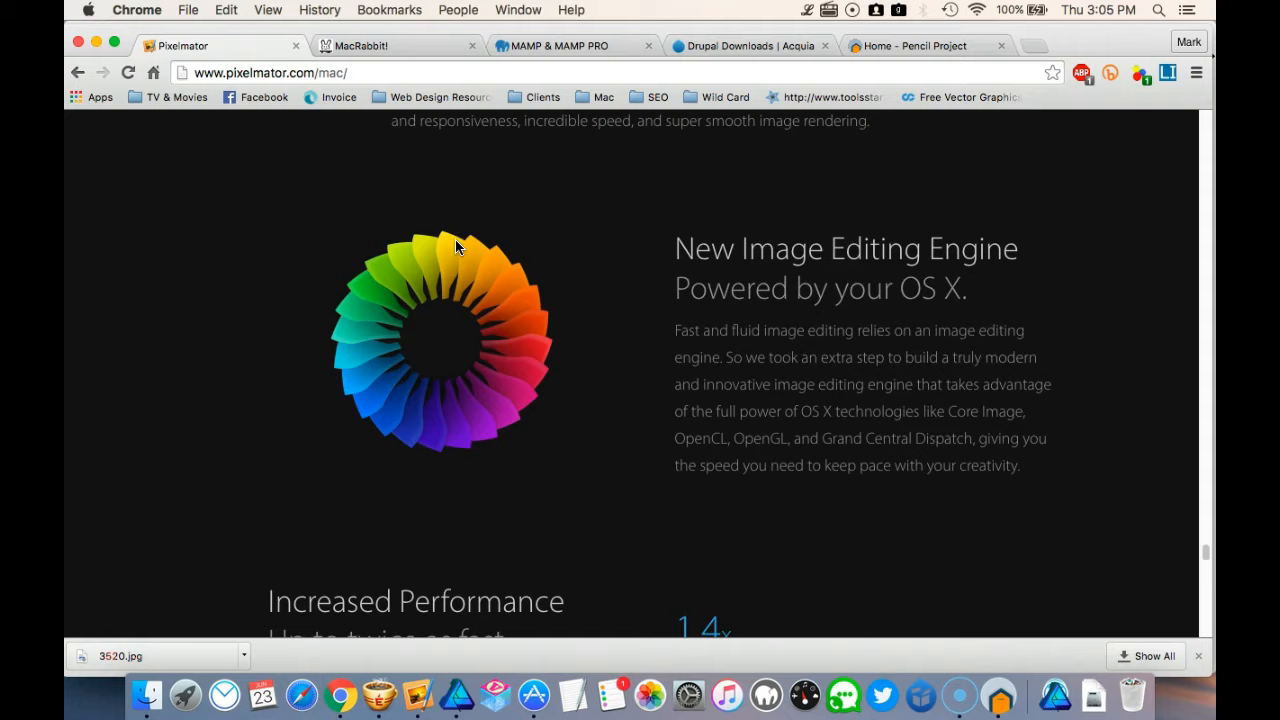
pyautogui.scroll(-3)
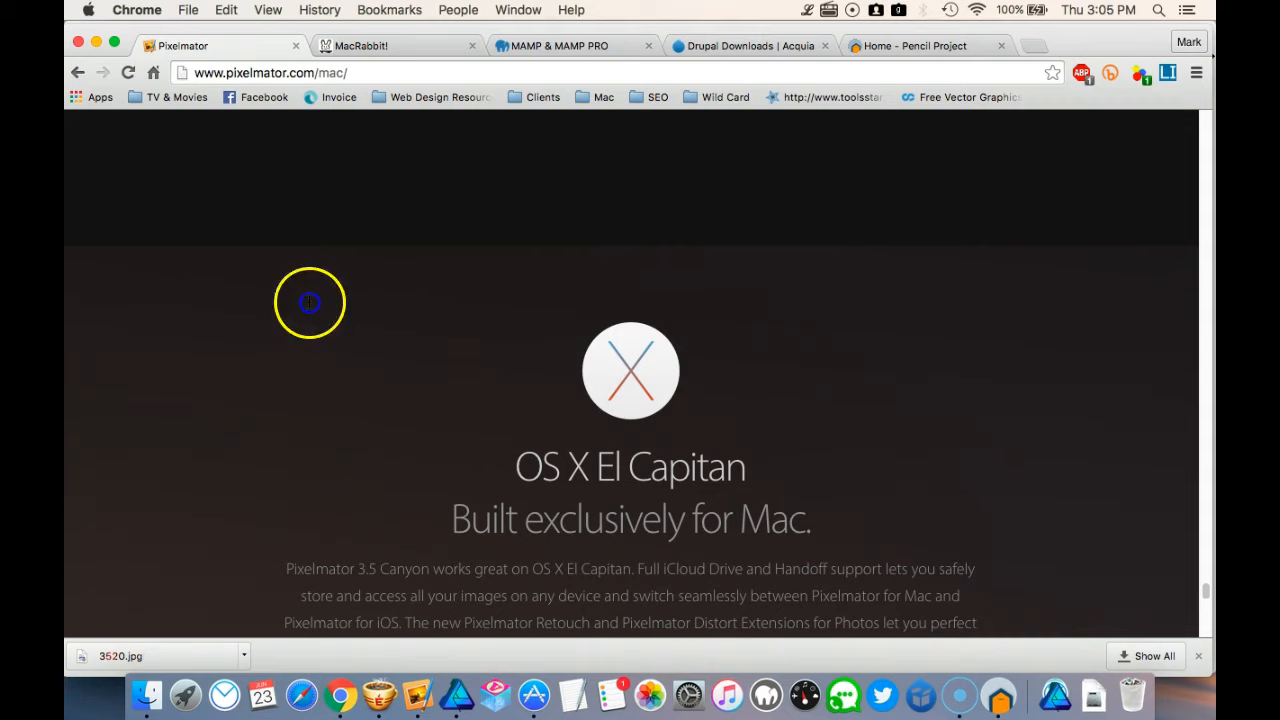
pyautogui.scroll(-3)
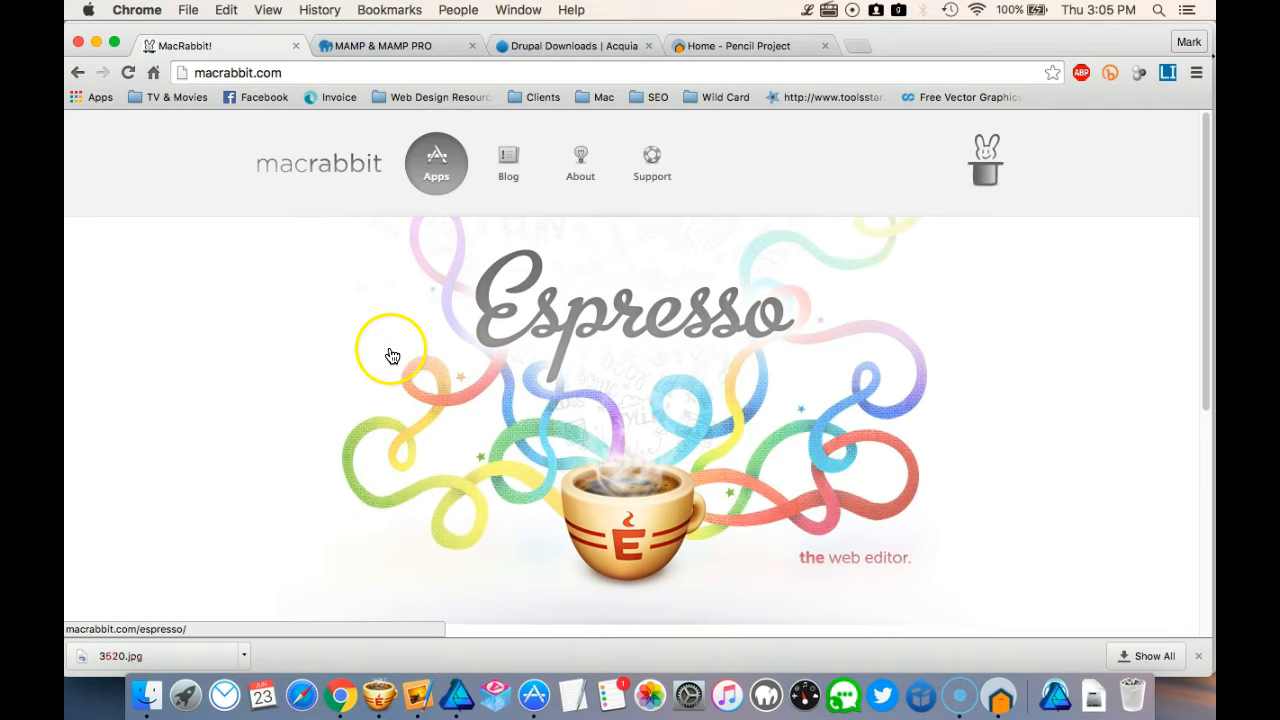
pyautogui.moveTo(276, 470)
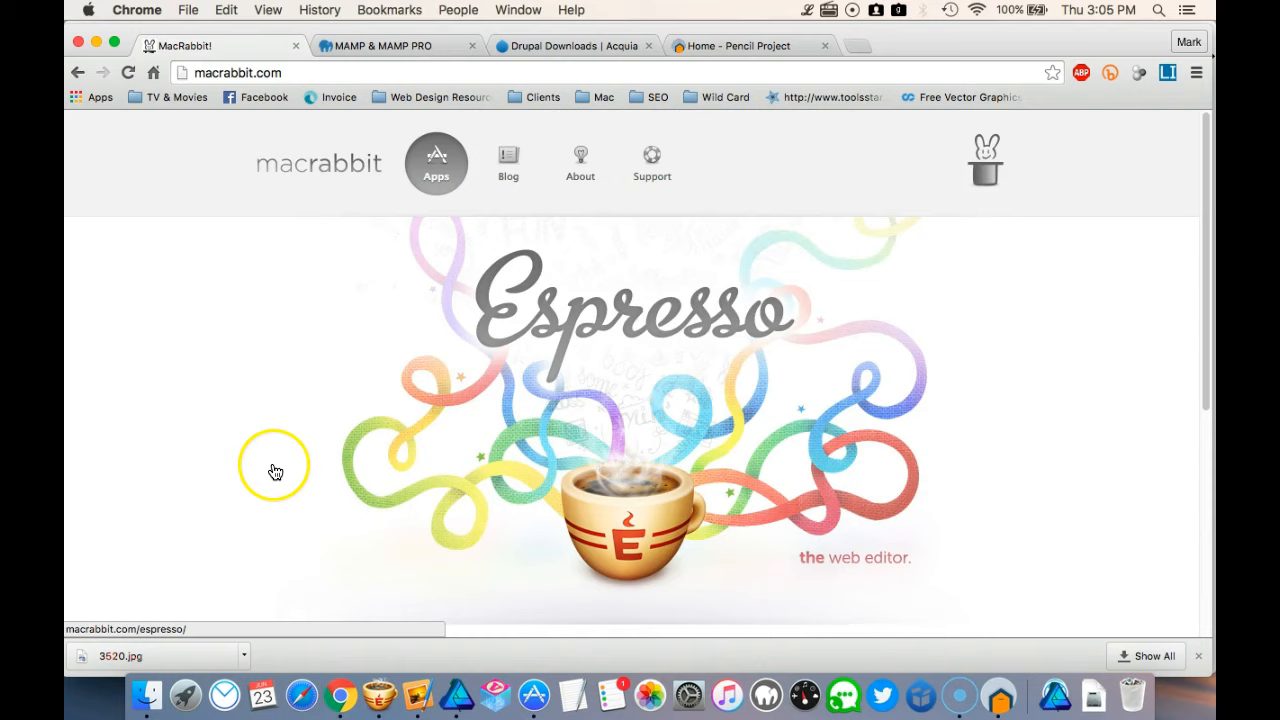
pyautogui.moveTo(455, 473)
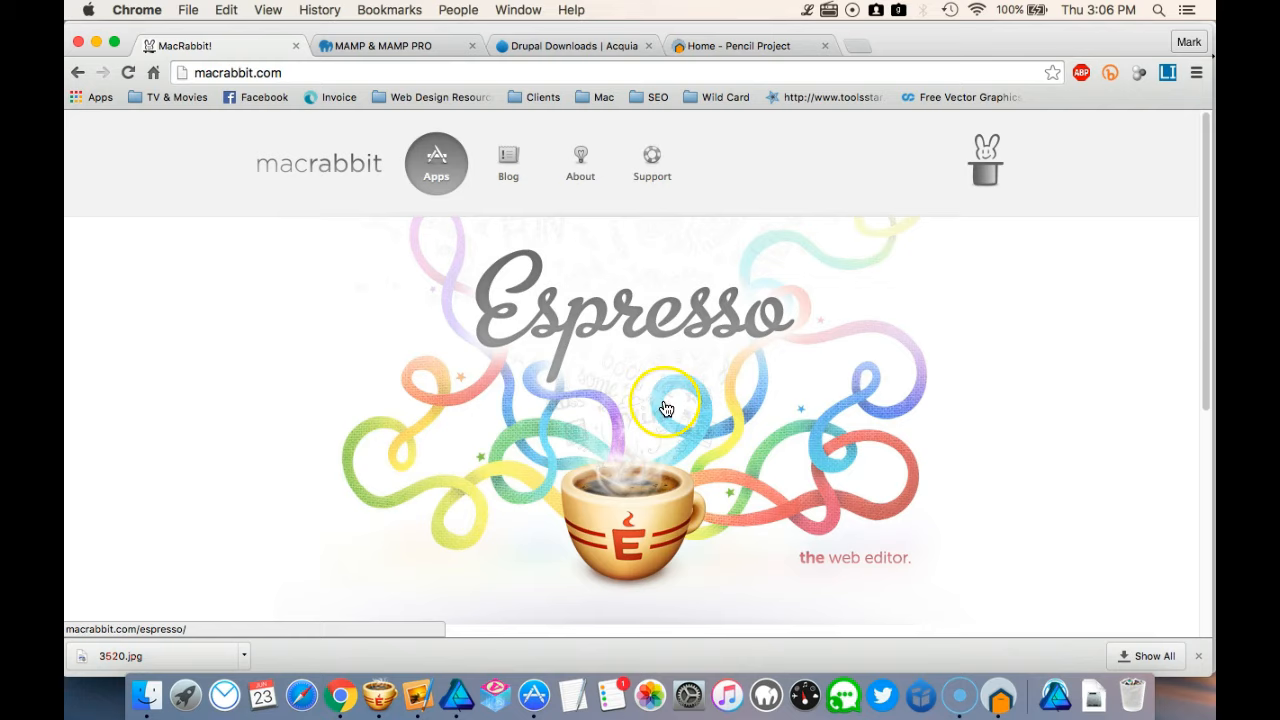
pyautogui.moveTo(403, 259)
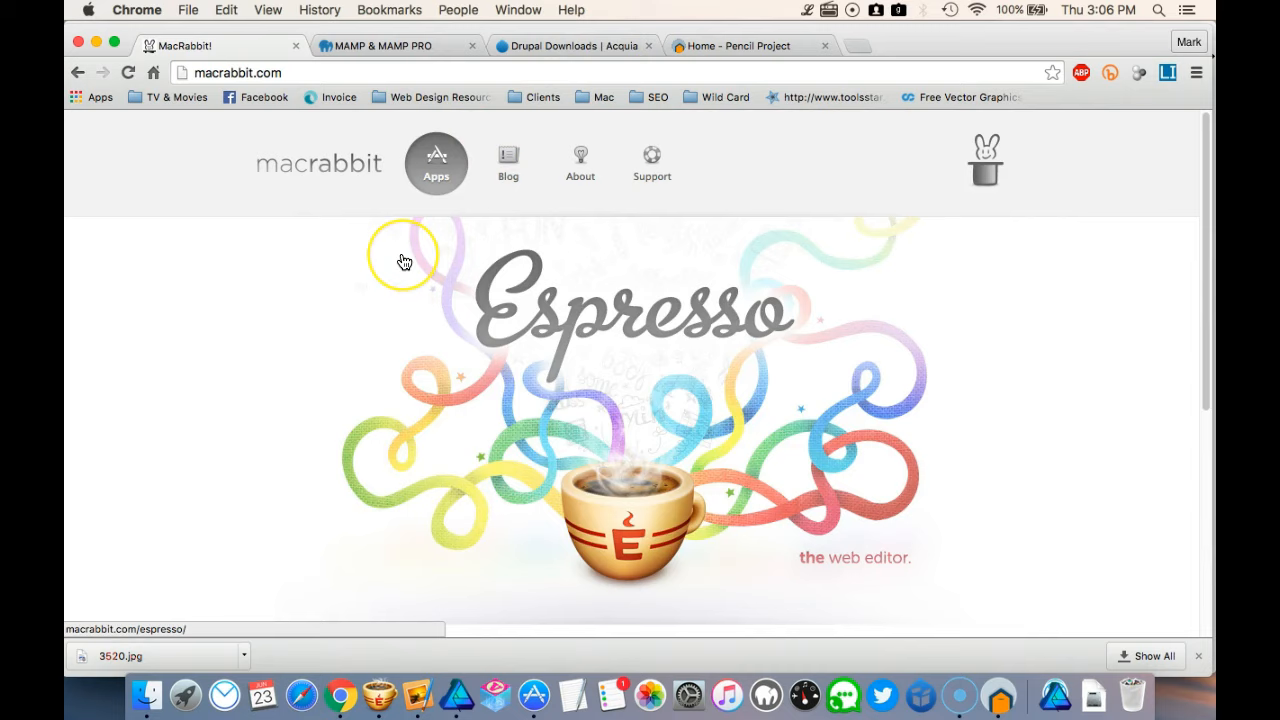
pyautogui.moveTo(601, 325)
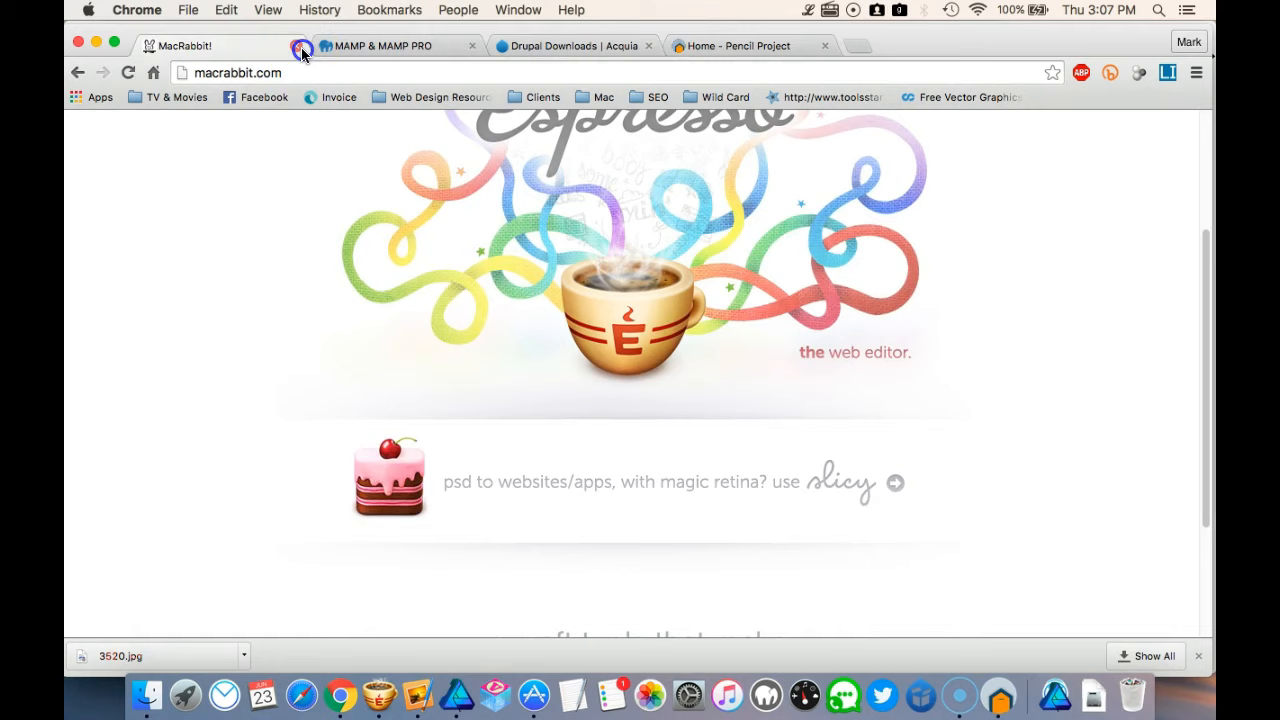
# Close the MacRabbit tab and bring Pencil to the front.
pyautogui.click(299, 46)
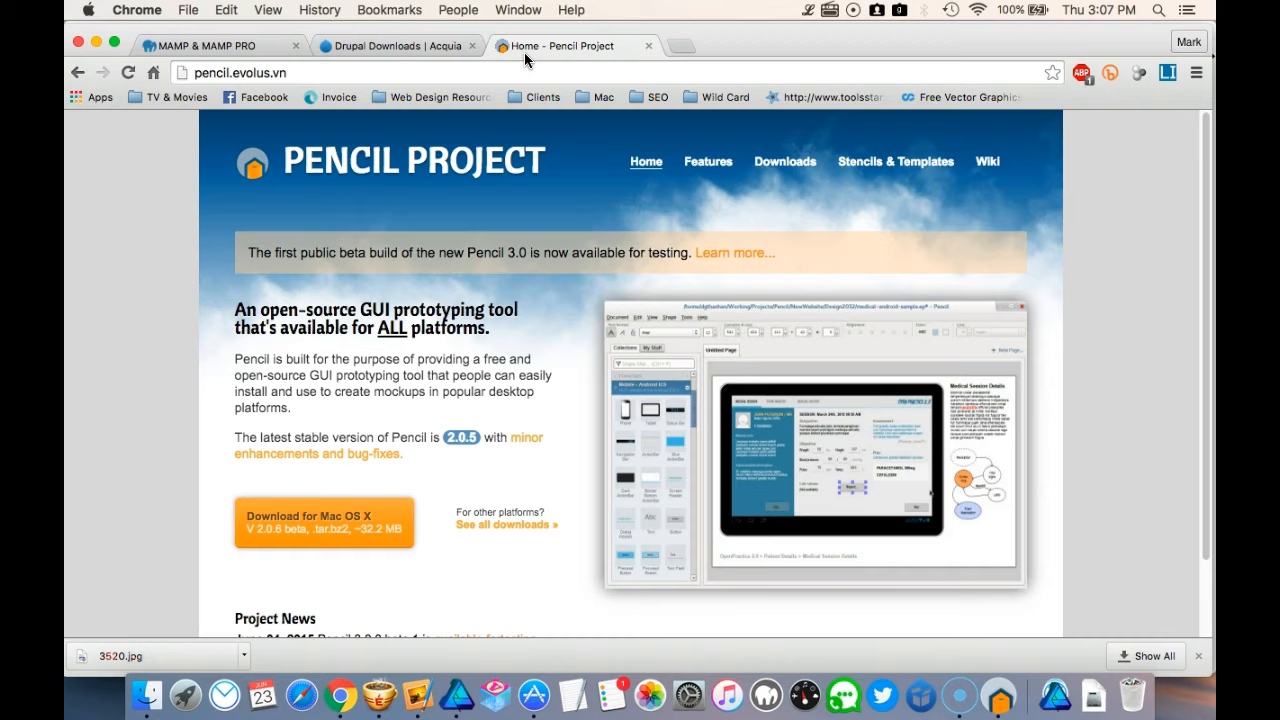
pyautogui.click(997, 695)
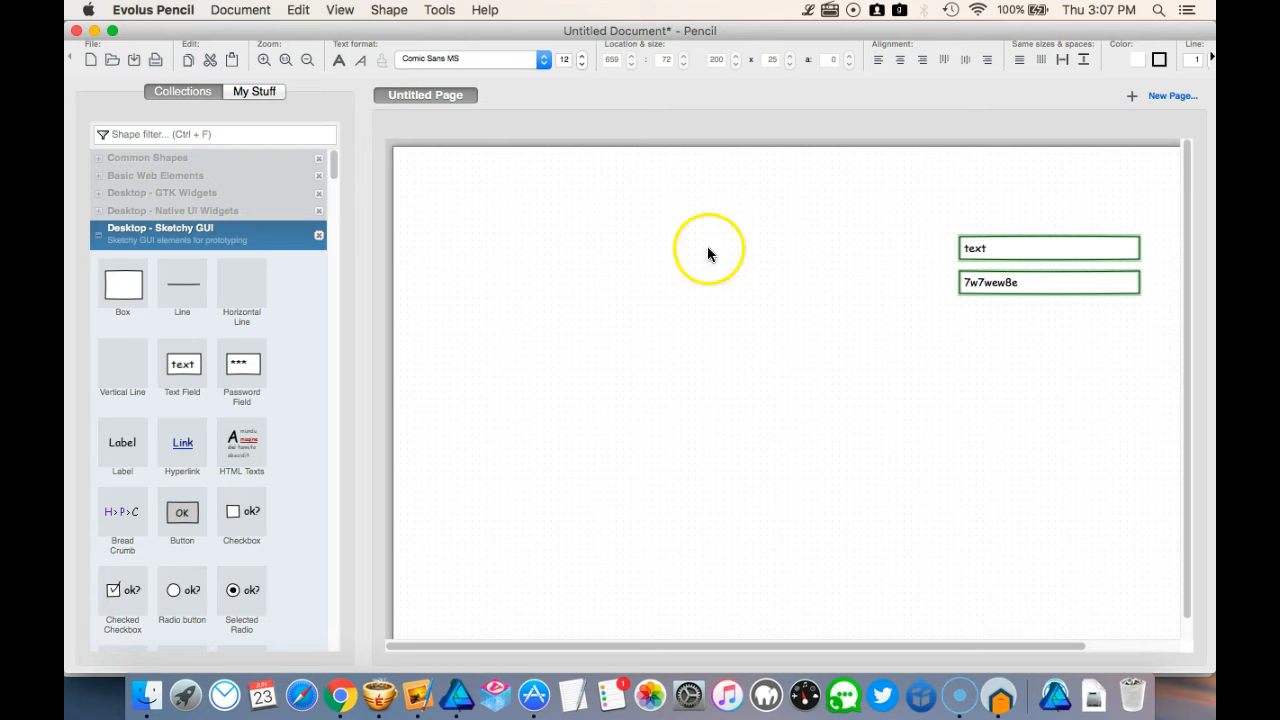
# Expand the Basic Web Elements and Common Shapes collections and scroll through their shapes.
pyautogui.click(155, 175)
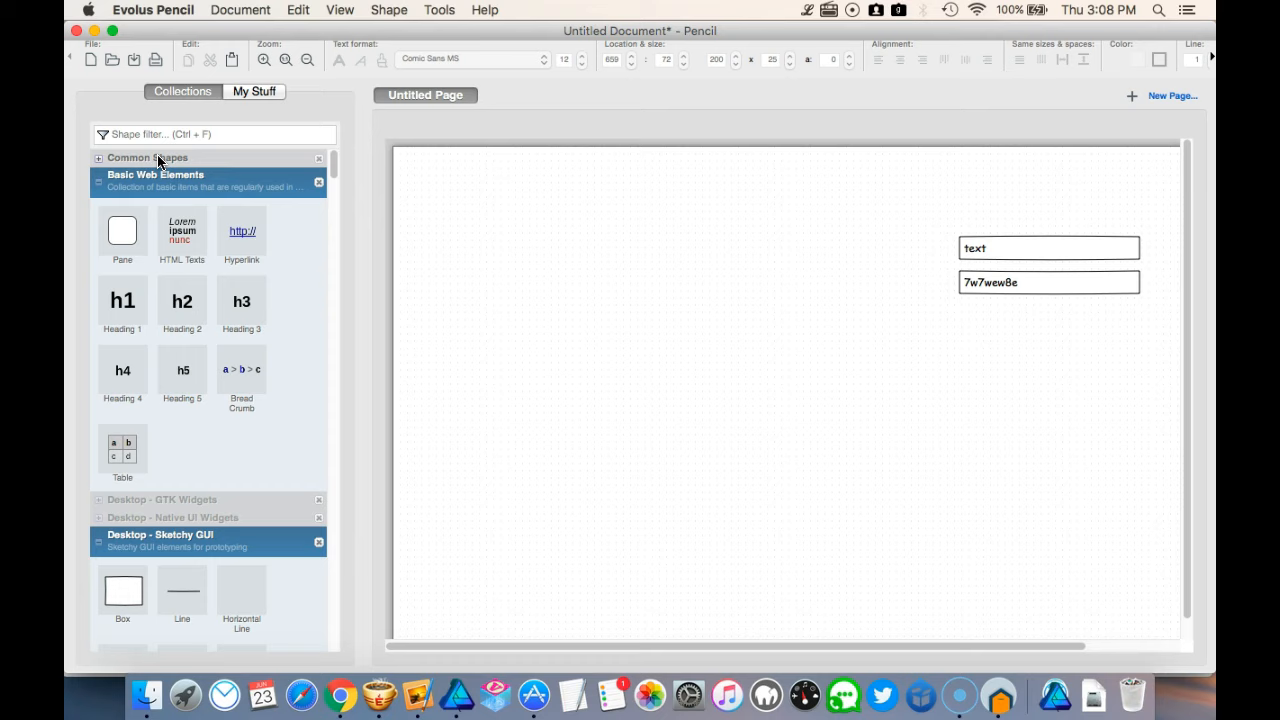
pyautogui.click(339, 9)
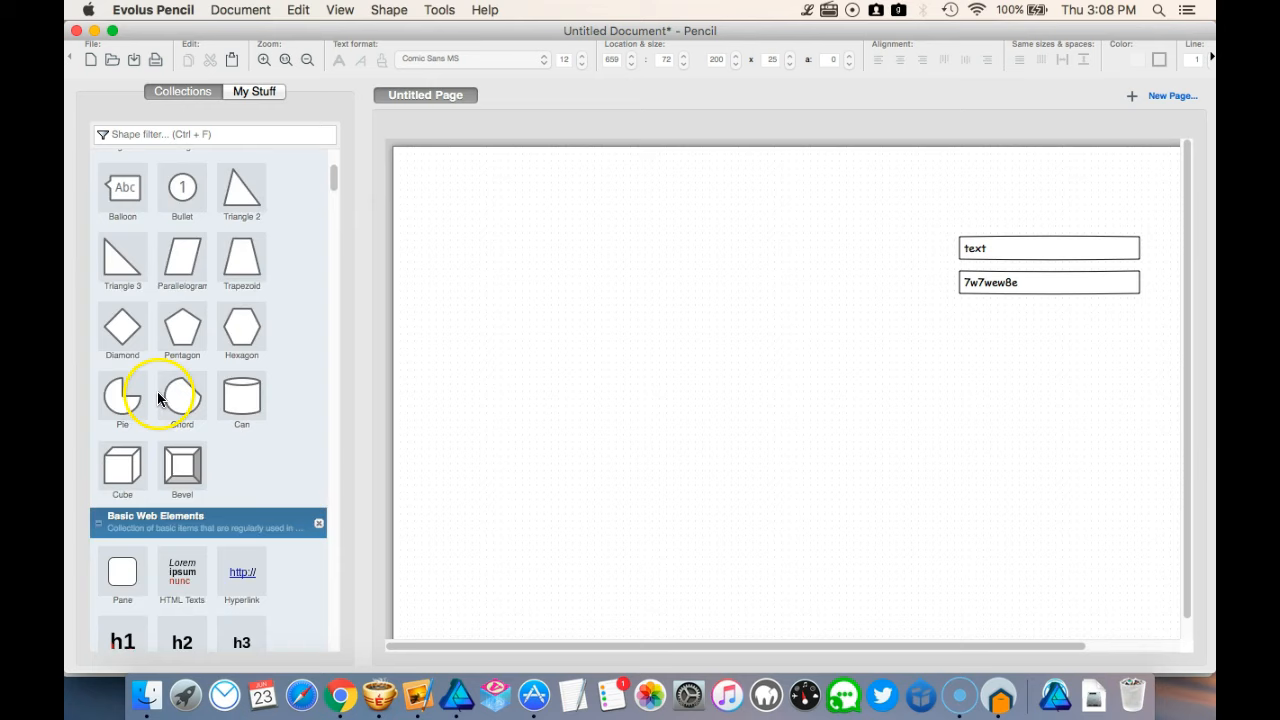
pyautogui.scroll(-3)
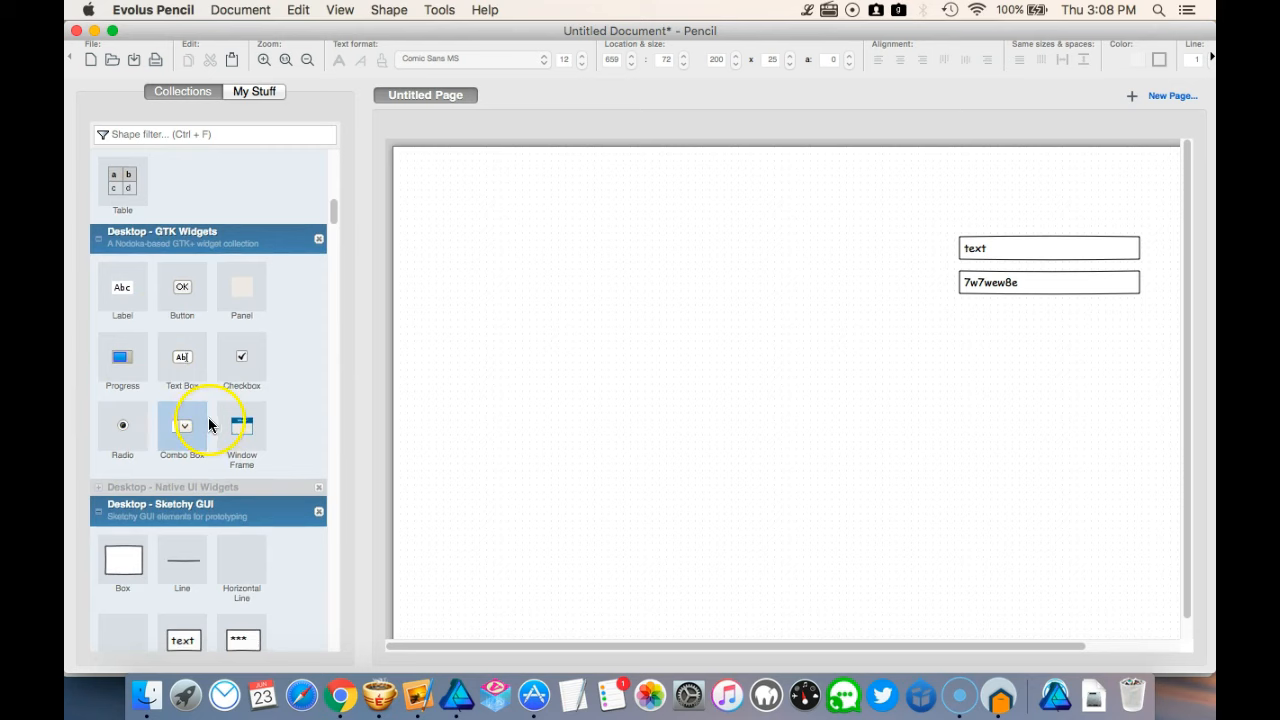
pyautogui.scroll(-3)
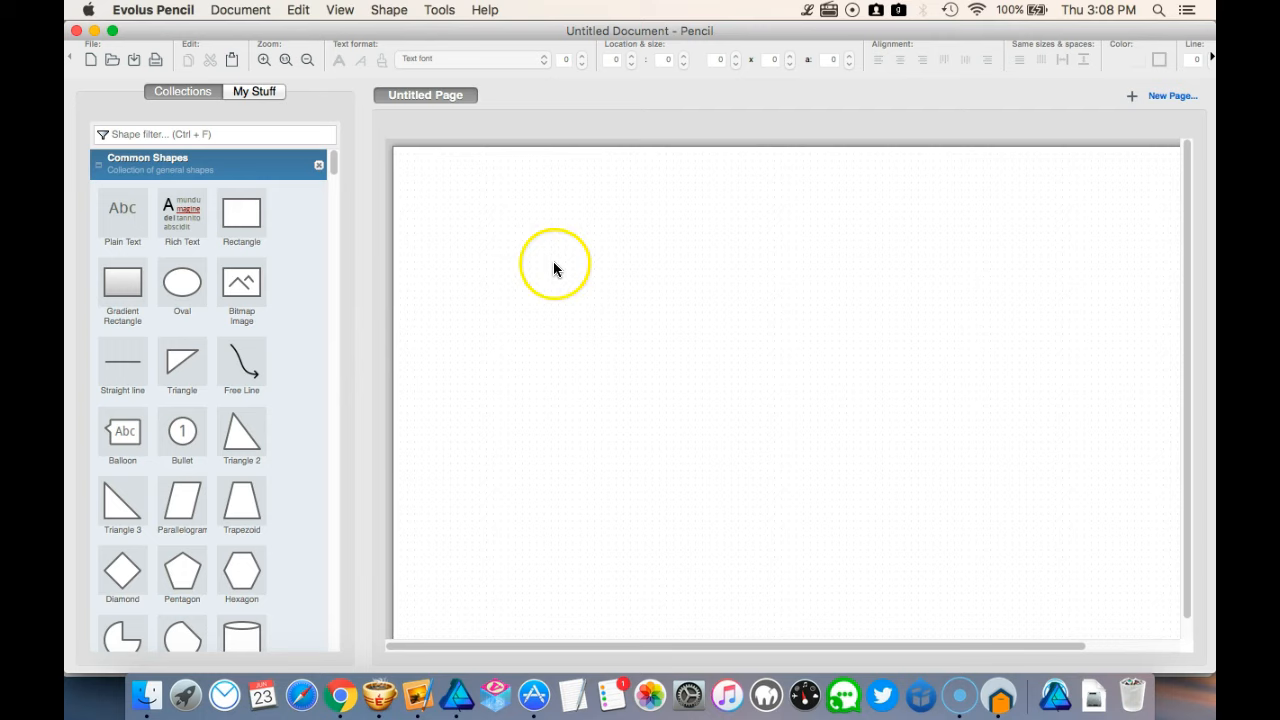
# Browse the New Page size presets, then cancel without adding a page.
pyautogui.click(1171, 96)
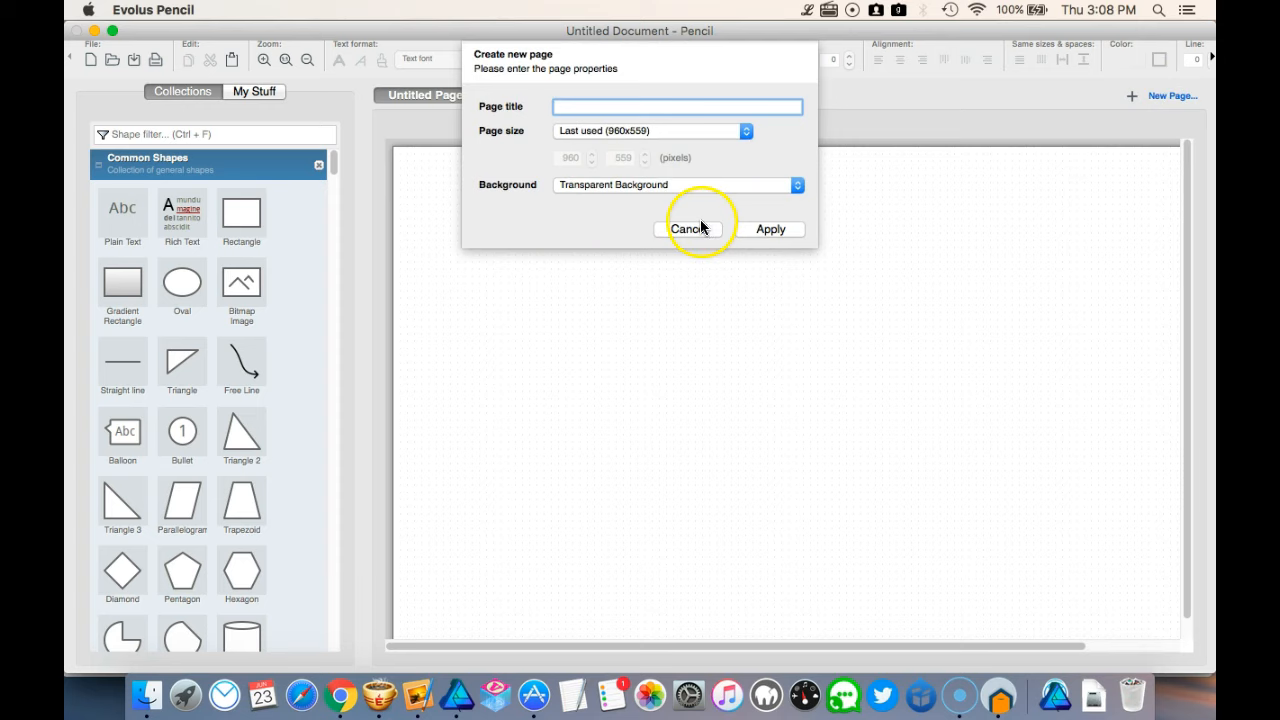
pyautogui.click(744, 131)
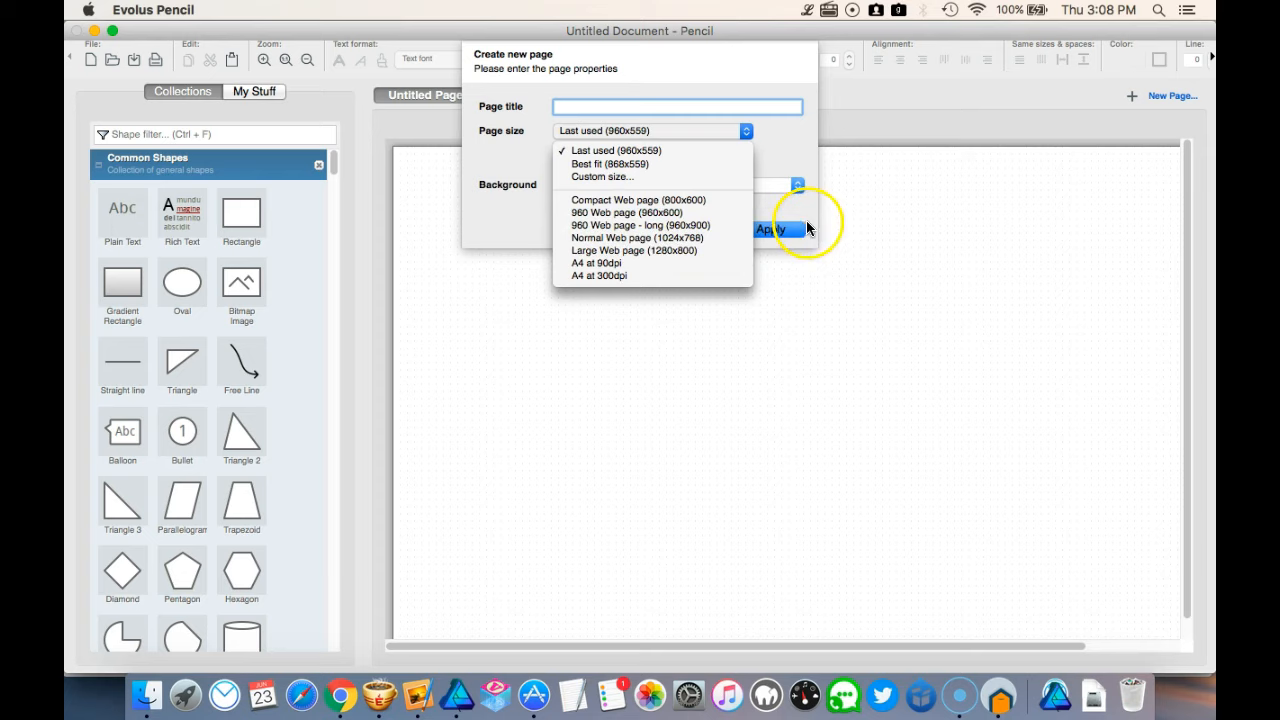
pyautogui.click(772, 229)
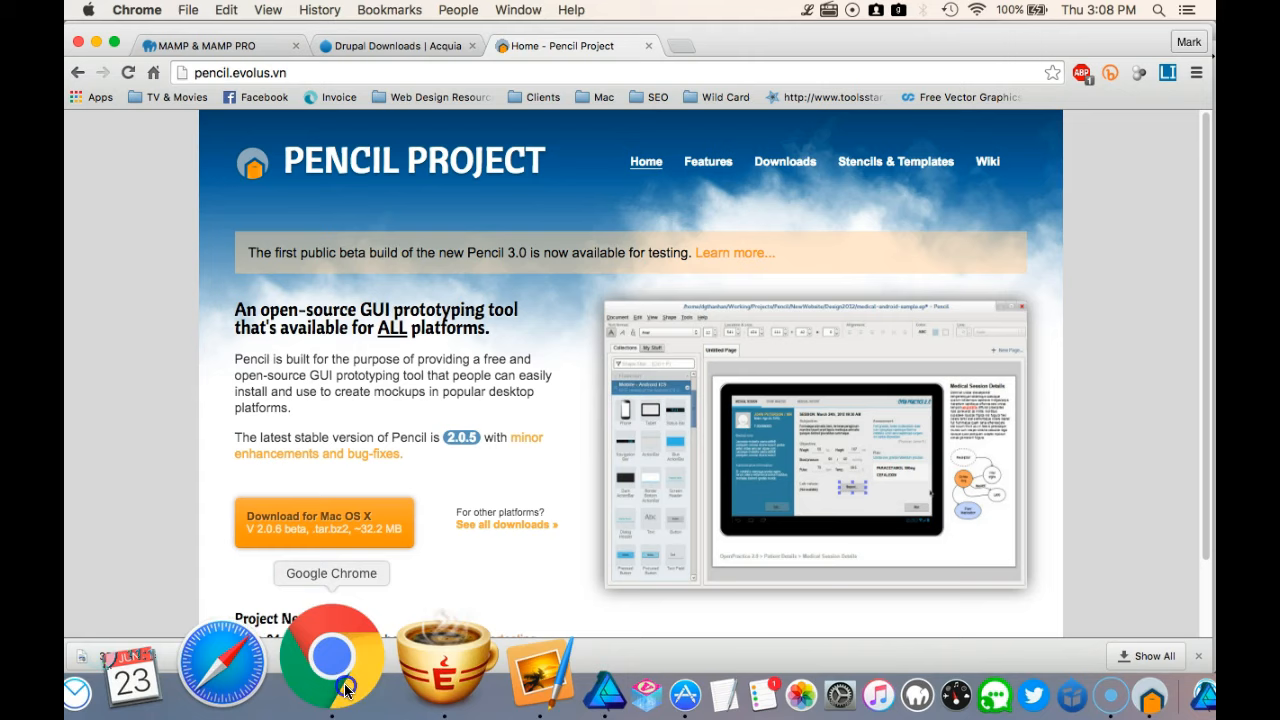
# Return to Chrome and follow the Pencil 3.0 beta 'Learn more...' link.
pyautogui.click(735, 252)
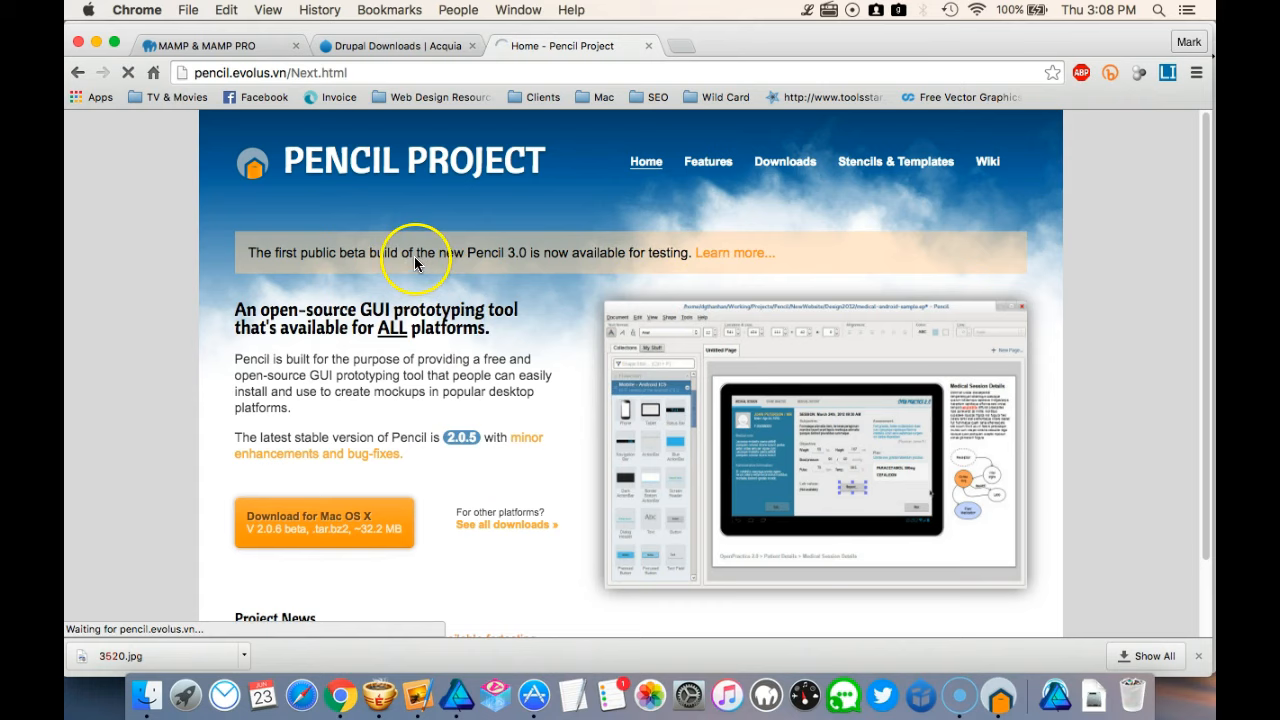
pyautogui.click(735, 252)
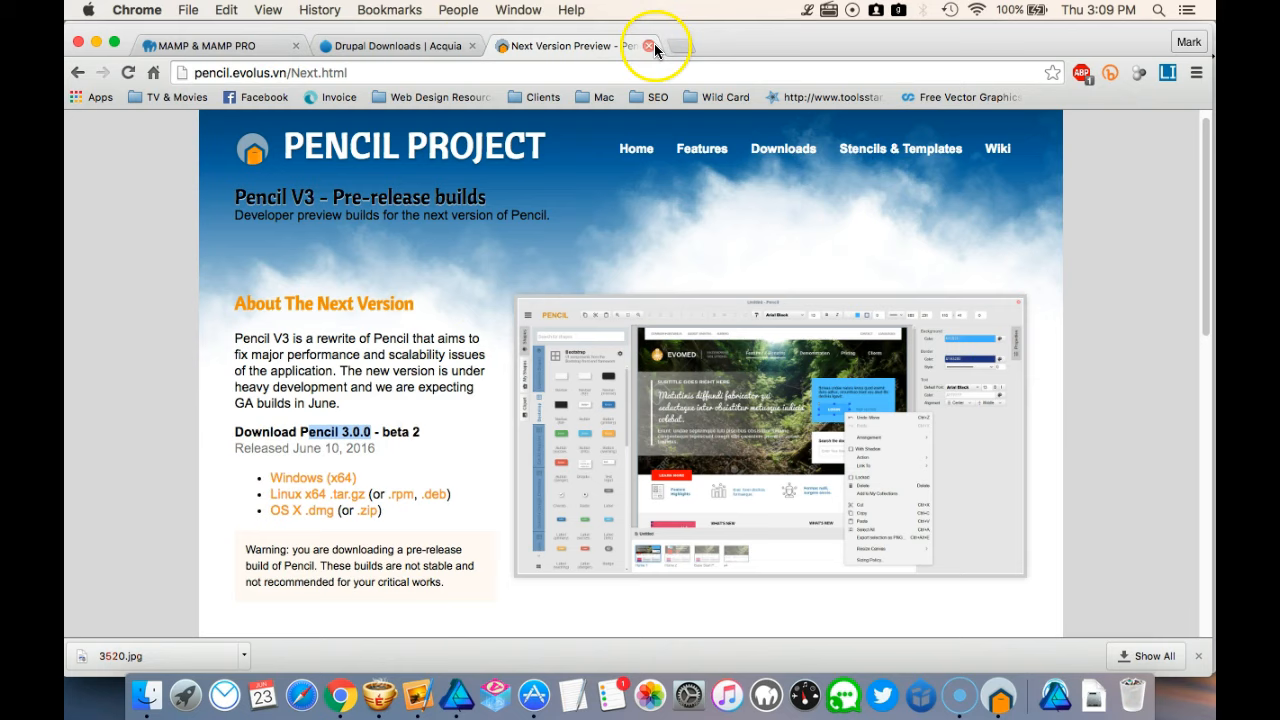
# Close the Pencil pre-release tab and scroll the site shown next.
pyautogui.click(646, 46)
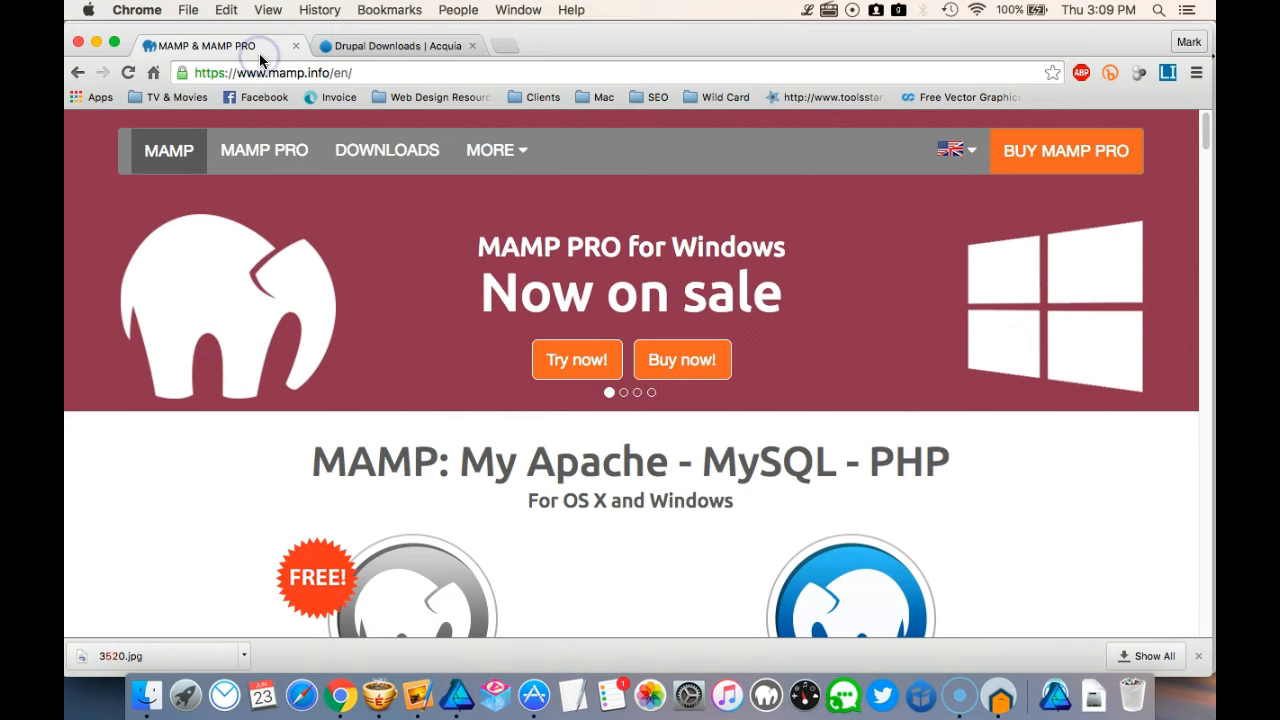
pyautogui.moveTo(488, 362)
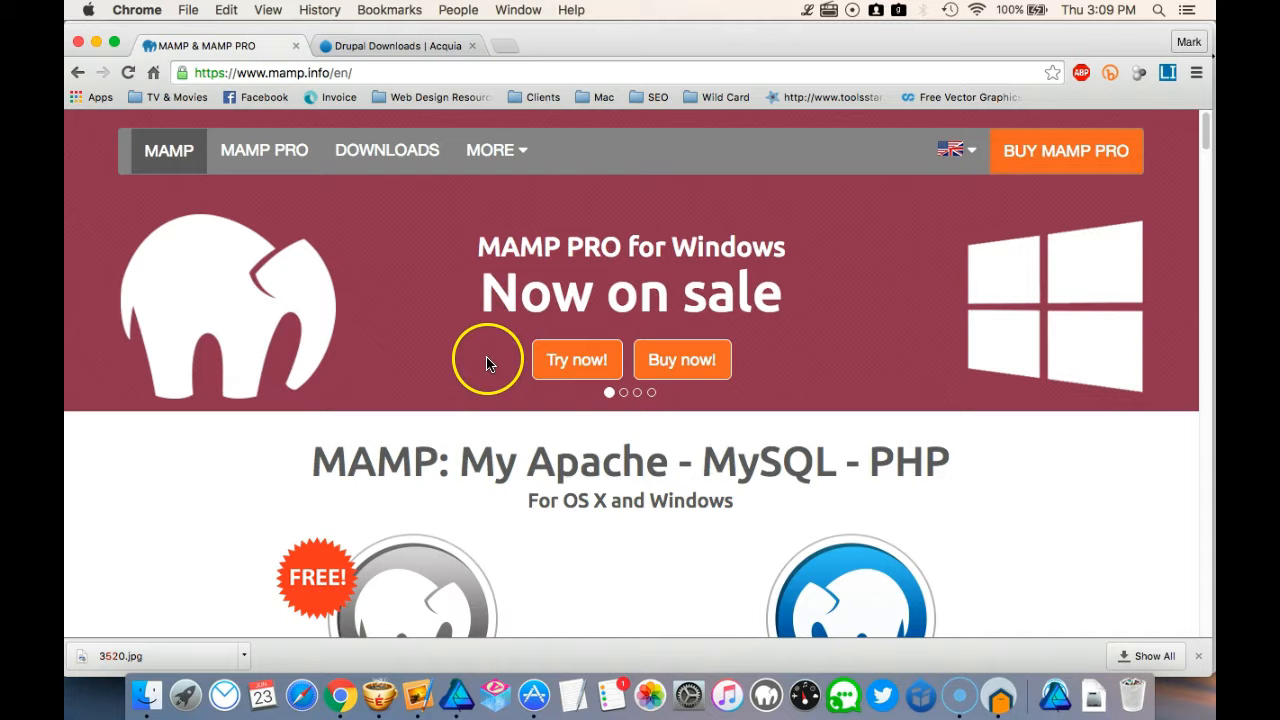
pyautogui.scroll(-3)
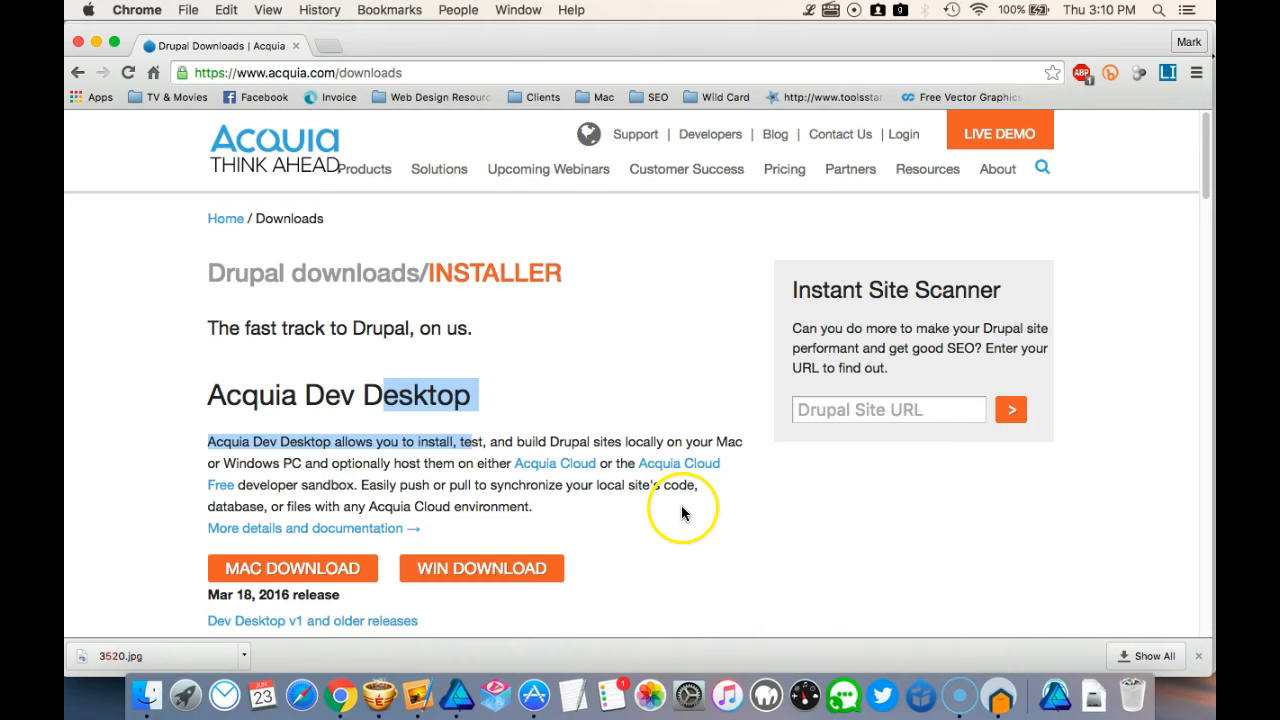
pyautogui.moveTo(898, 665)
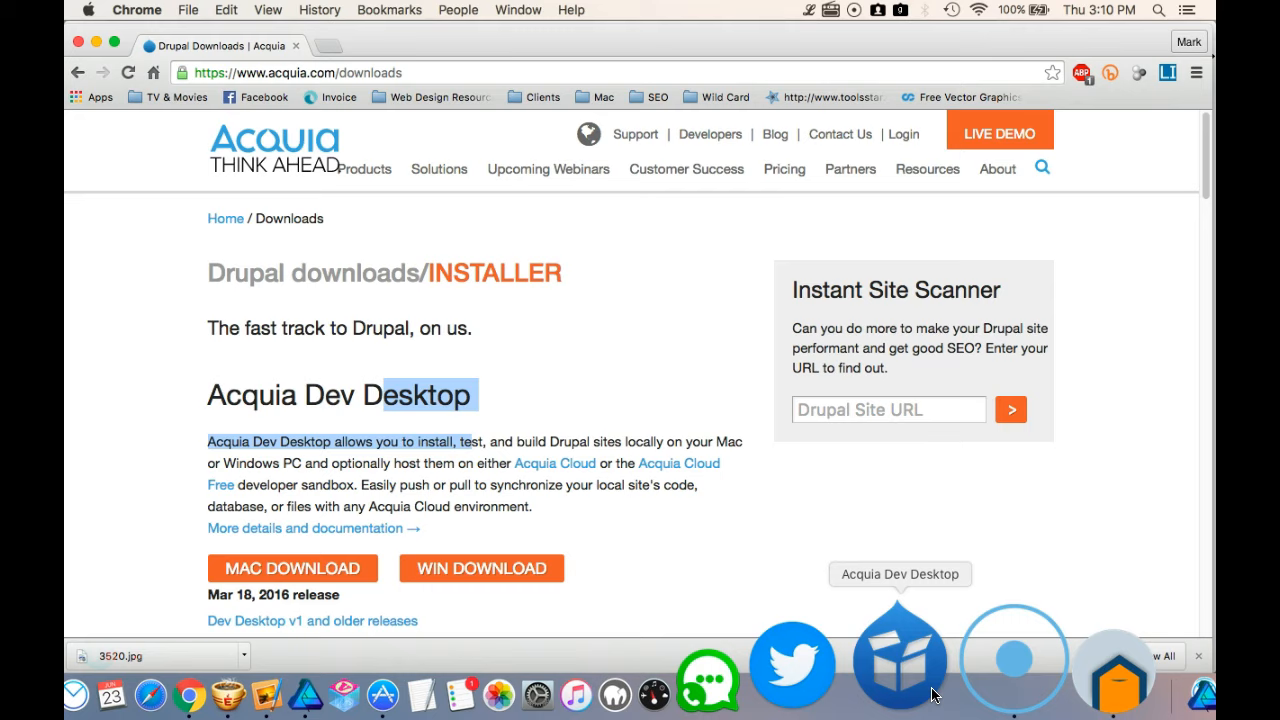